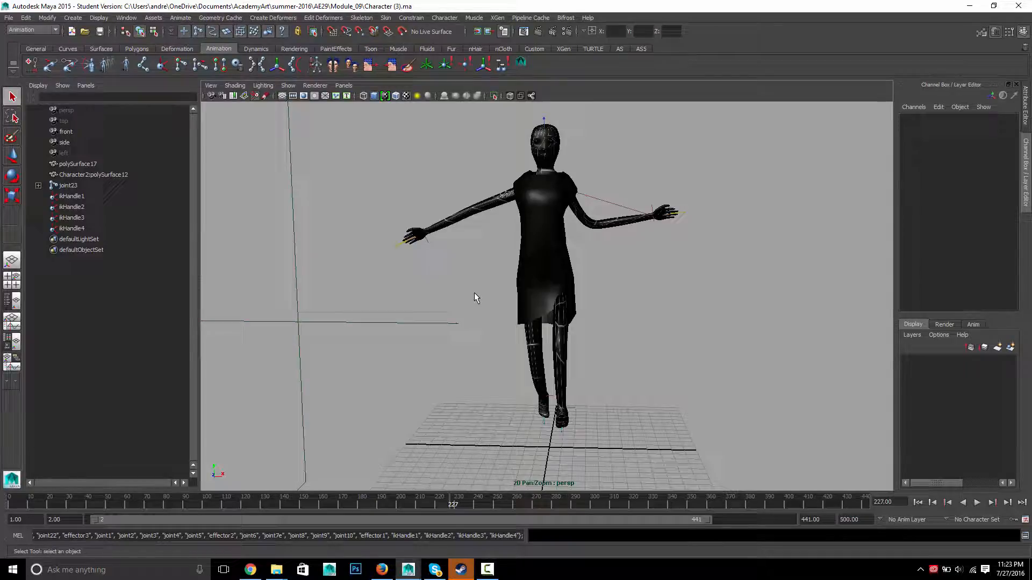
{"action": "mouse_move", "coordinate": [400, 287]}
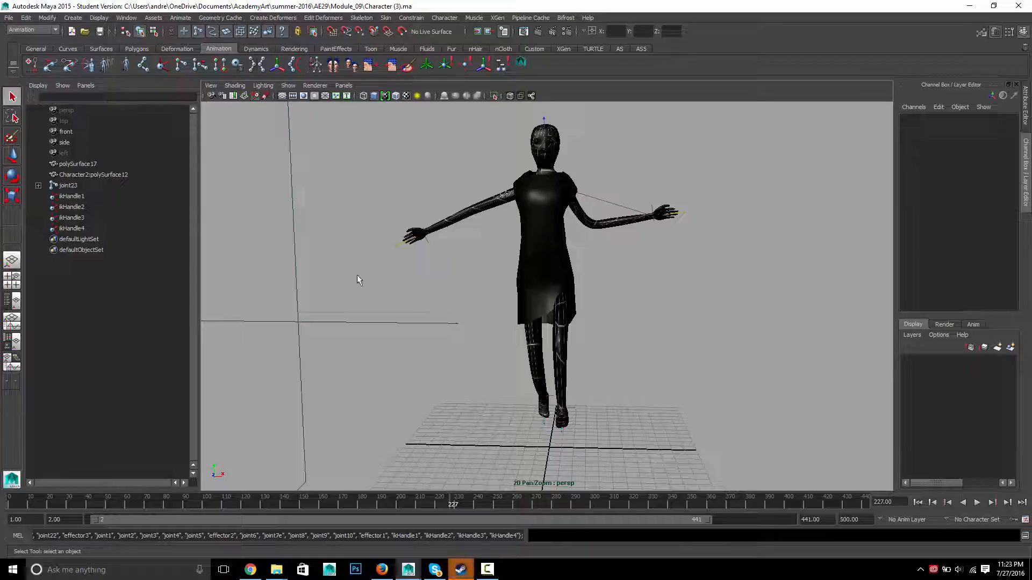
{"action": "mouse_move", "coordinate": [267, 268]}
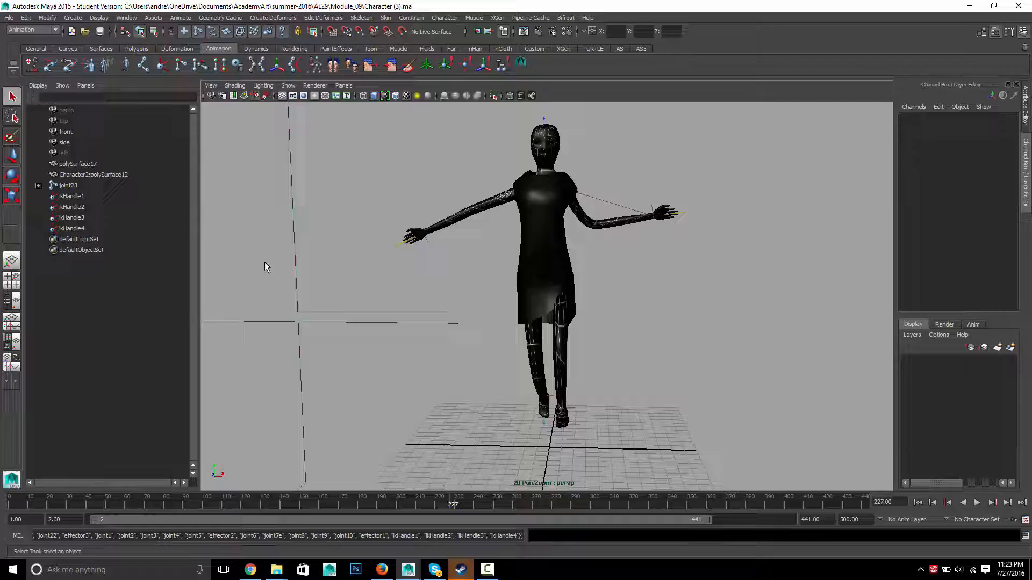
Step: Select joint23 with its full joint hierarchy plus ikHandle1 through ikHandle4 in the Outliner
{"action": "left_click", "coordinate": [68, 185]}
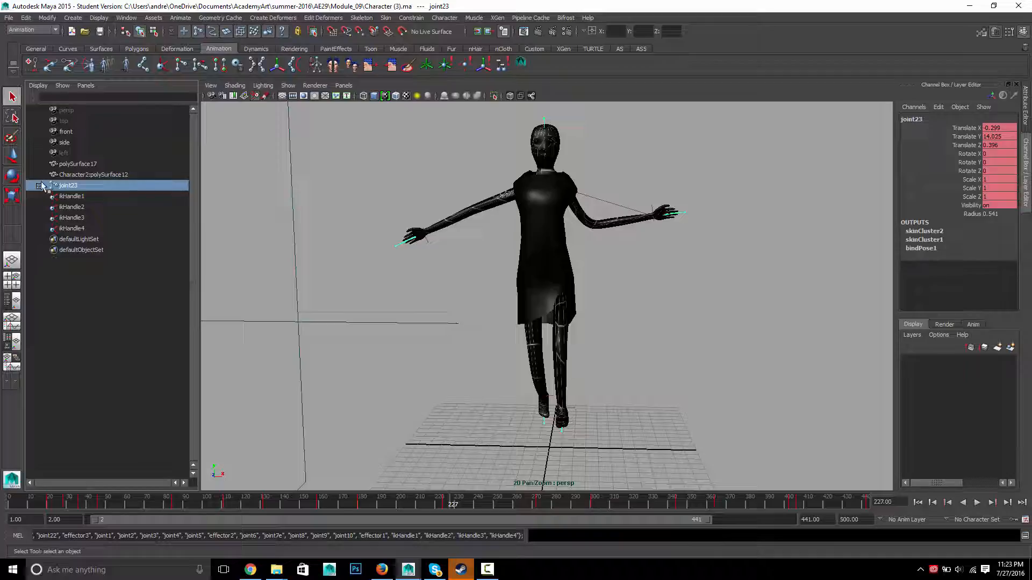
{"action": "left_click", "coordinate": [39, 185]}
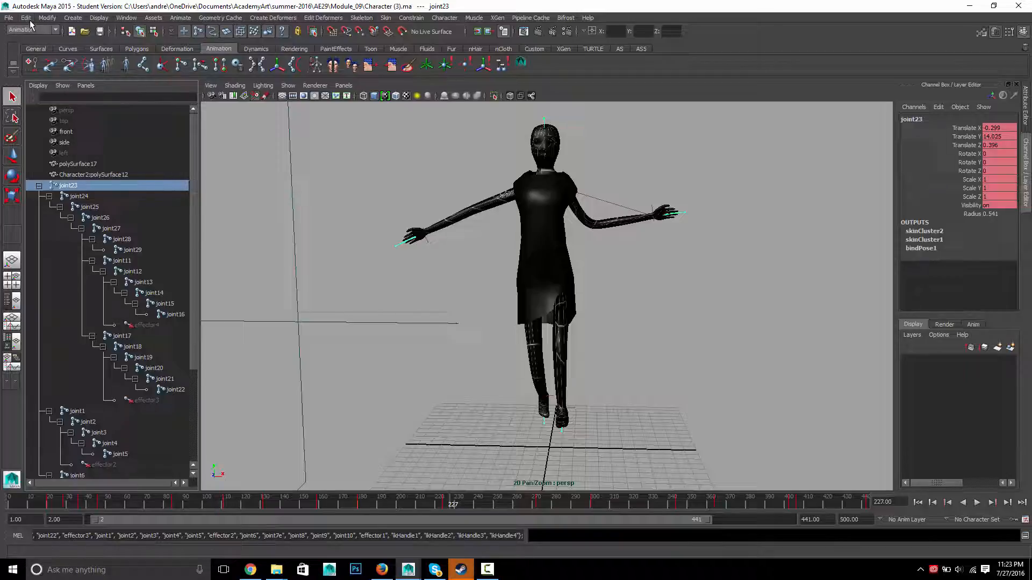
{"action": "left_click", "coordinate": [27, 17]}
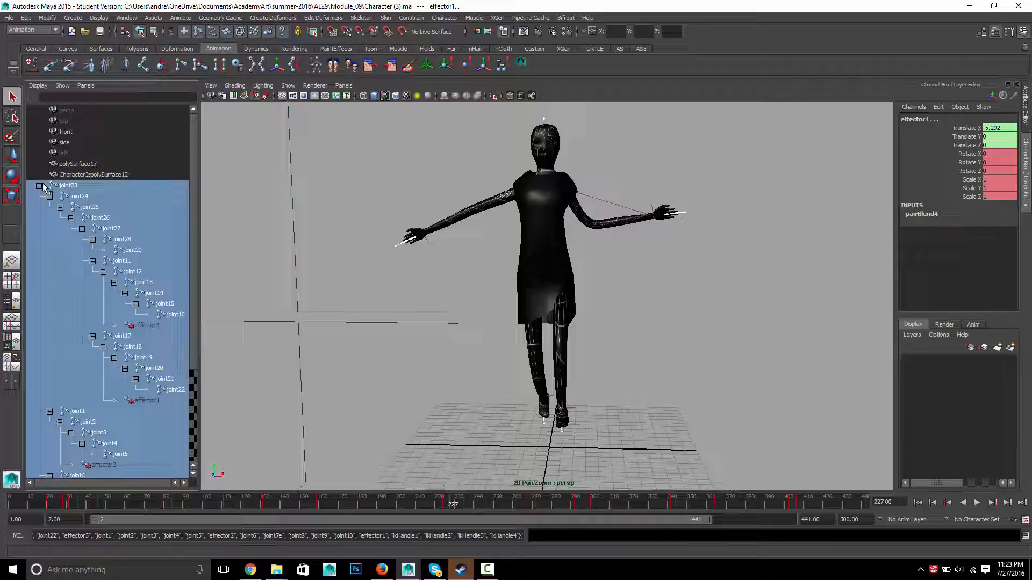
{"action": "left_click", "coordinate": [44, 185]}
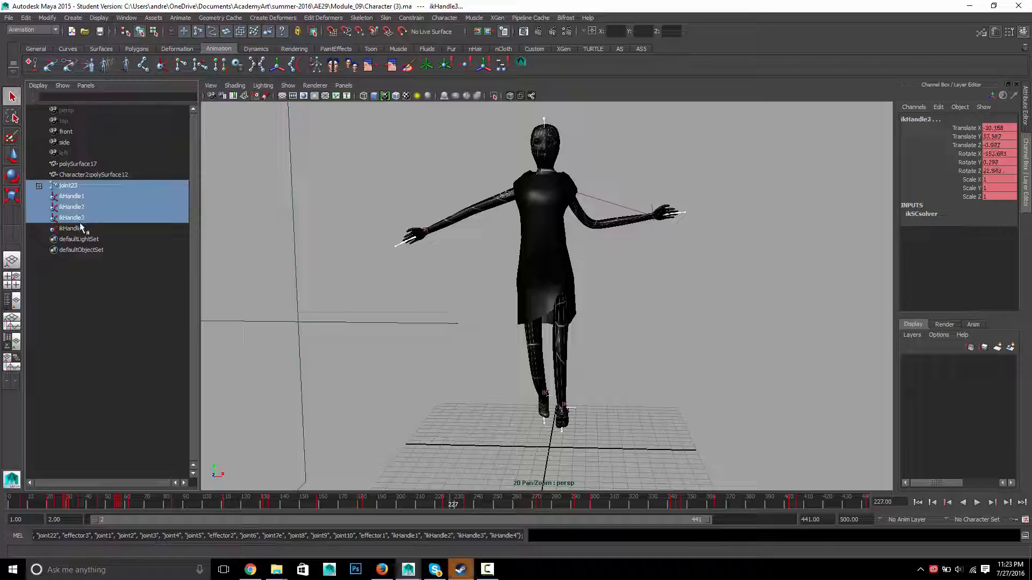
{"action": "left_click", "coordinate": [72, 228]}
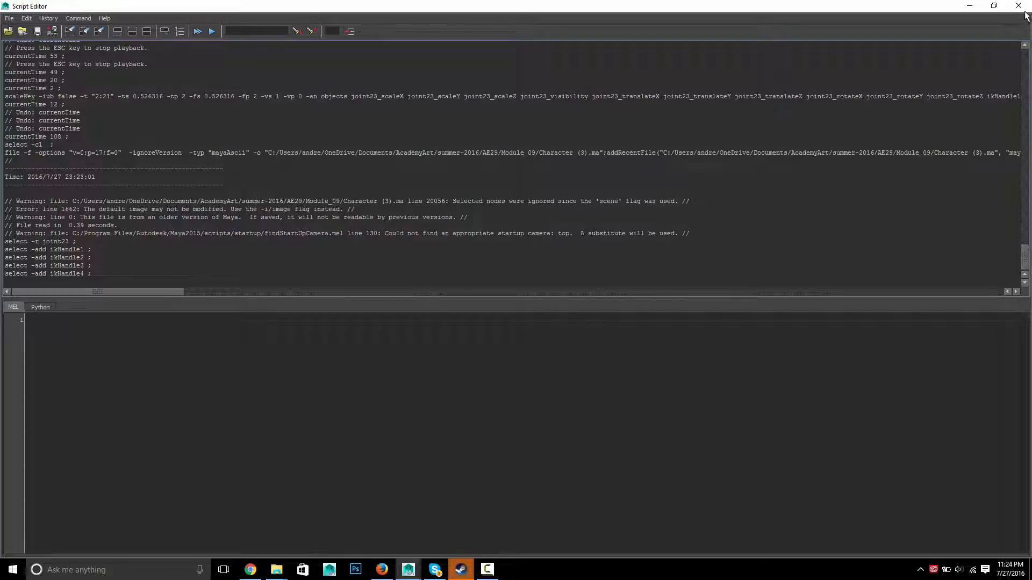
{"action": "mouse_move", "coordinate": [1018, 6]}
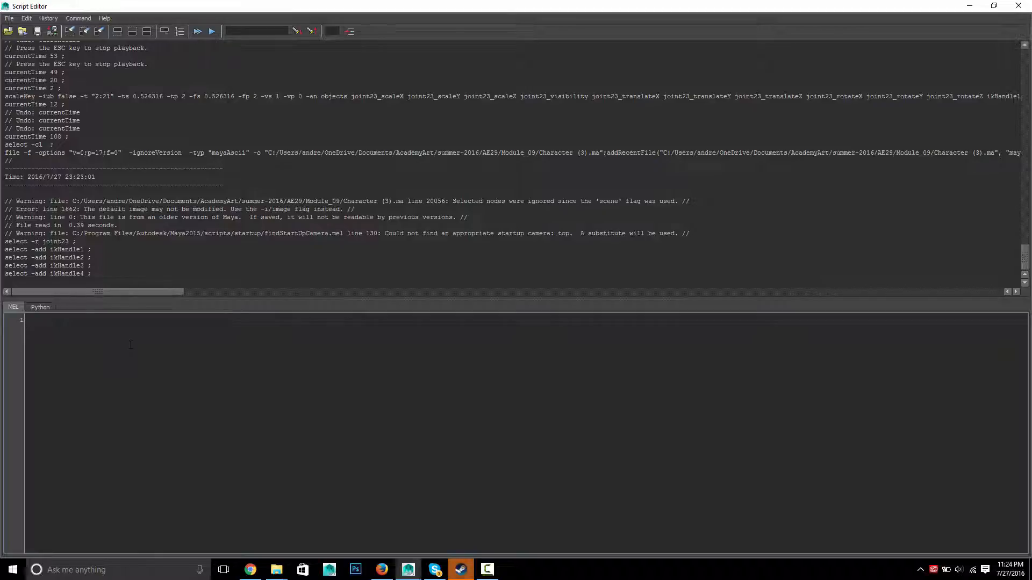
Step: Run the MEL command 'ls -sl' to print the selected joints, effectors and IK handles
{"action": "type", "text": "ls -"}
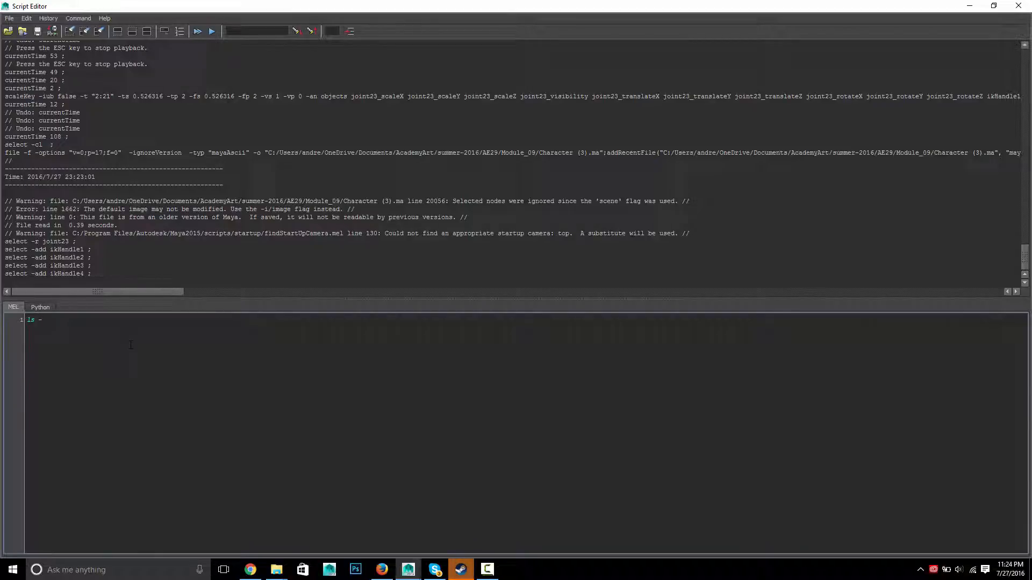
{"action": "type", "text": "sl"}
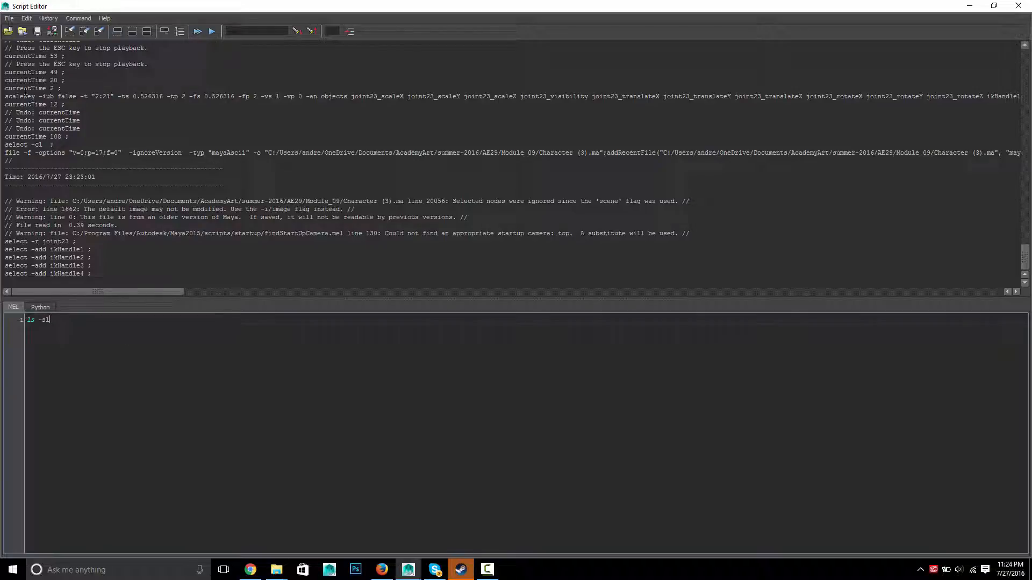
{"action": "left_click", "coordinate": [26, 18]}
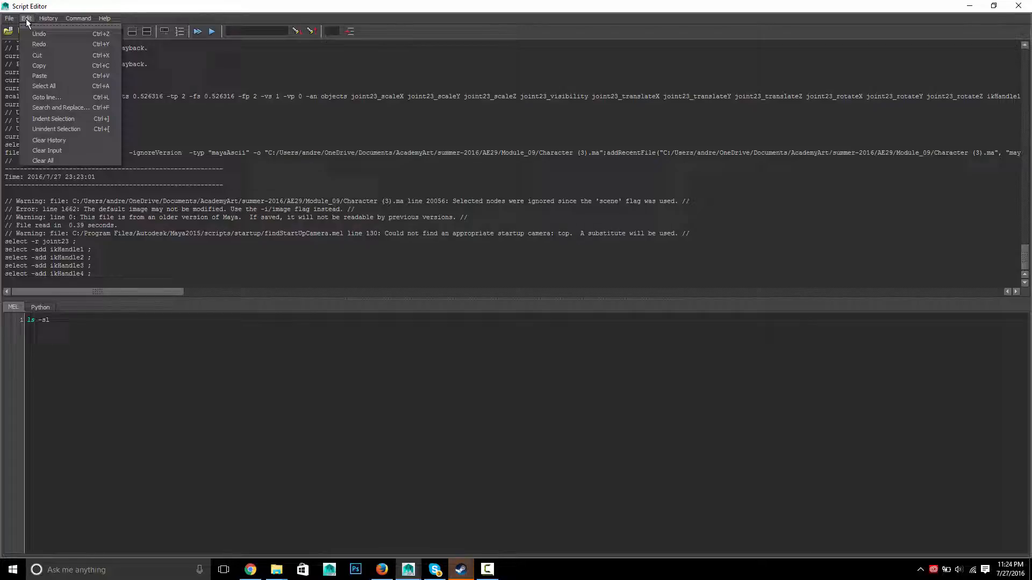
{"action": "left_click", "coordinate": [78, 18]}
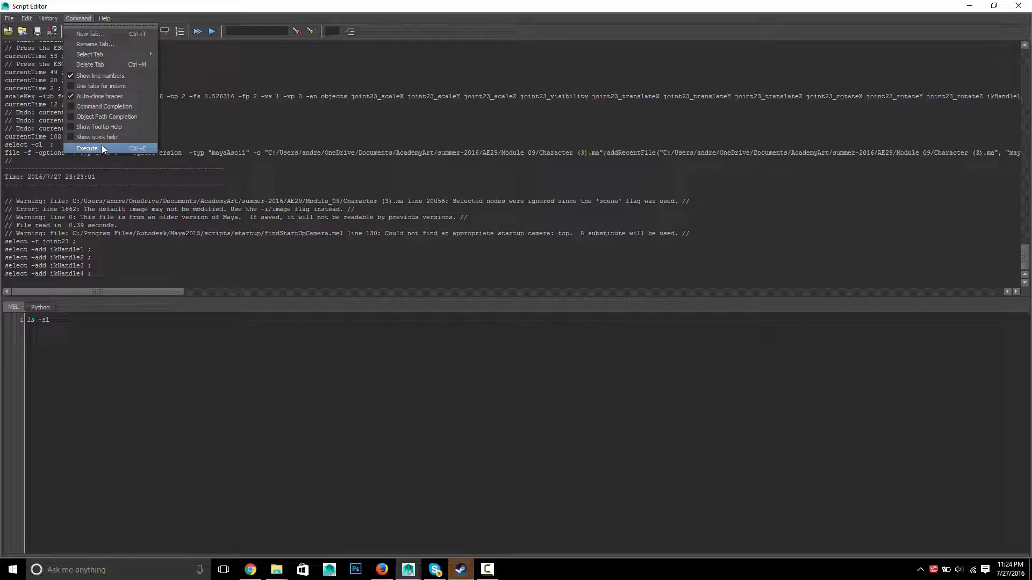
{"action": "left_click", "coordinate": [86, 148]}
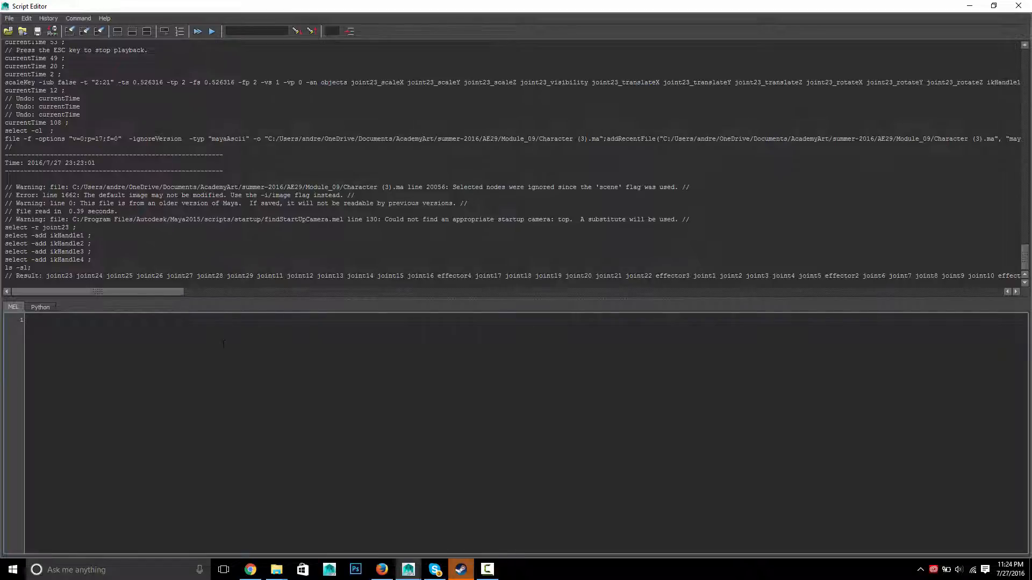
Step: Paste the listed rig names into the MEL input after a 'select' command
{"action": "type", "text": "sl"}
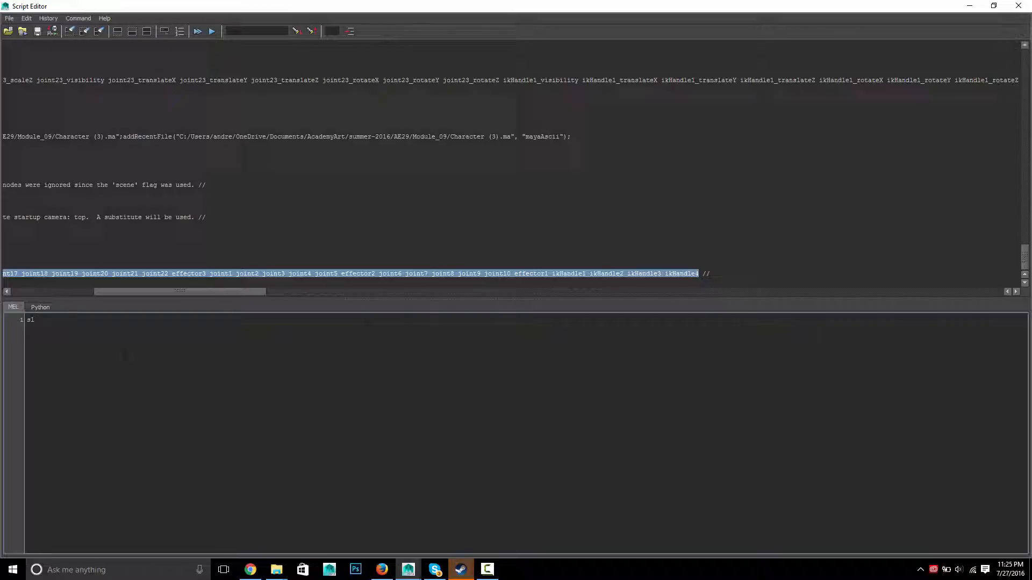
{"action": "type", "text": "selec"}
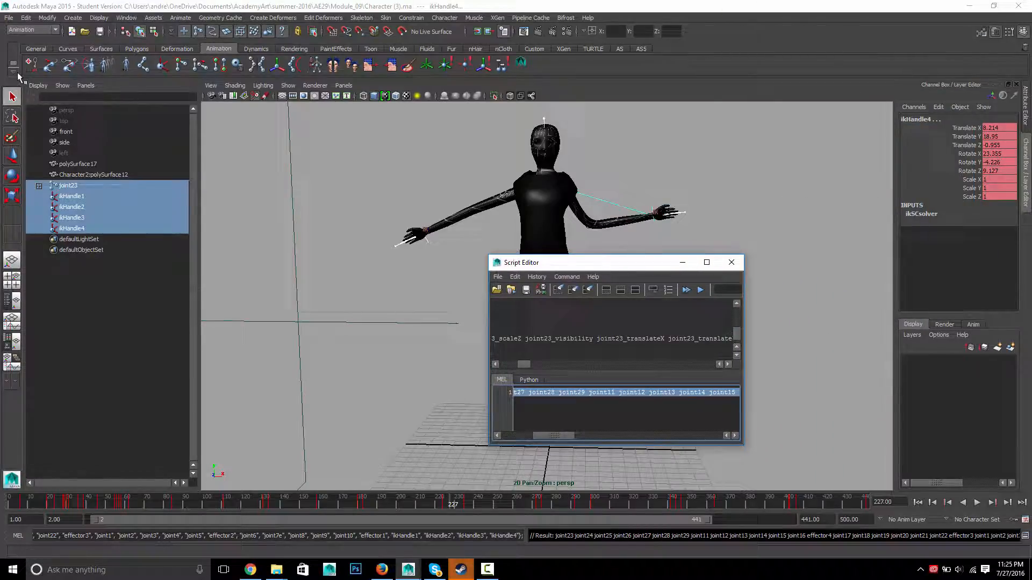
Step: Make a new 'anim' shelf with rig-selection command buttons, then close the Script Editor
{"action": "left_click", "coordinate": [8, 72]}
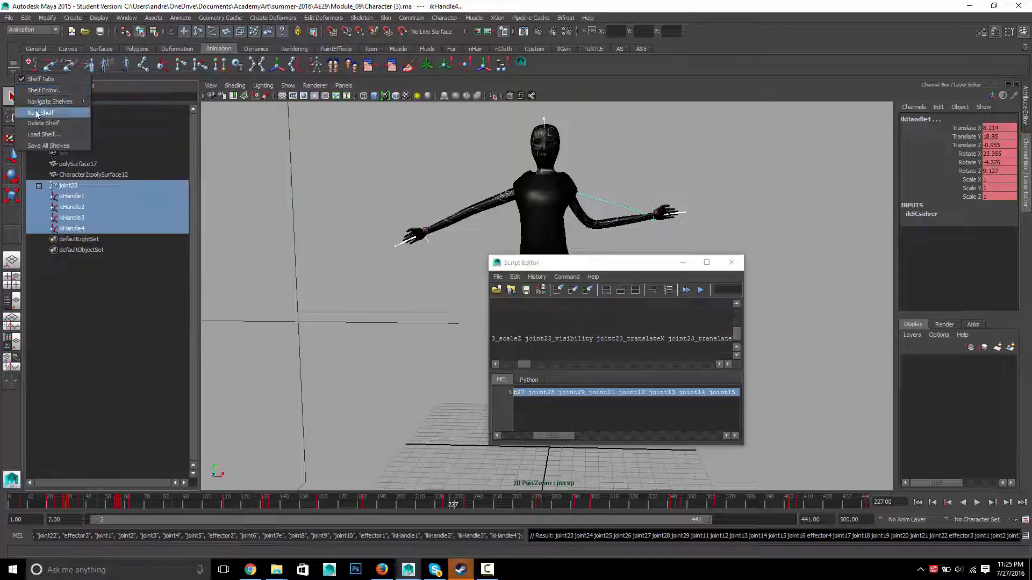
{"action": "left_click", "coordinate": [39, 113]}
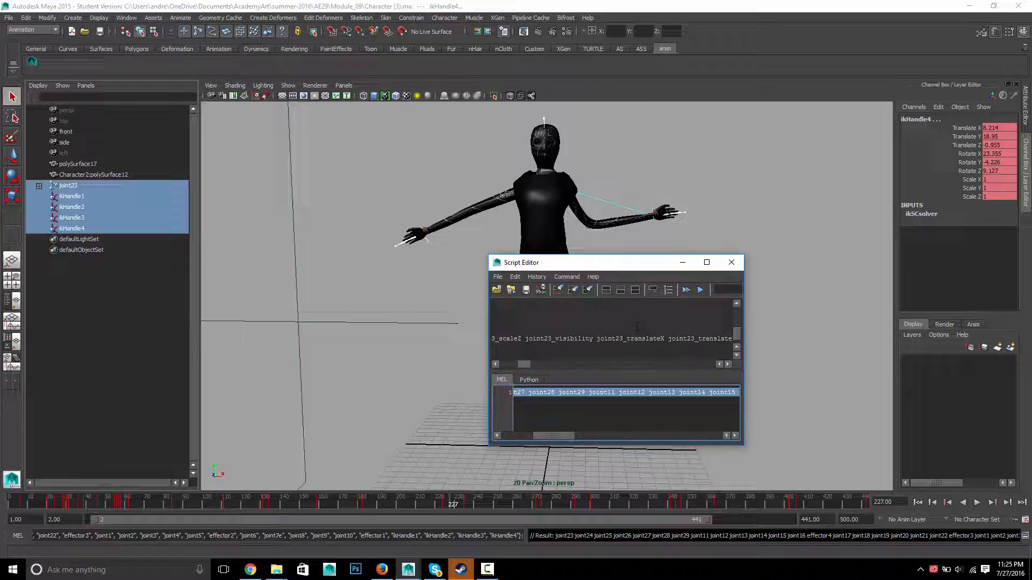
{"action": "mouse_move", "coordinate": [588, 136]}
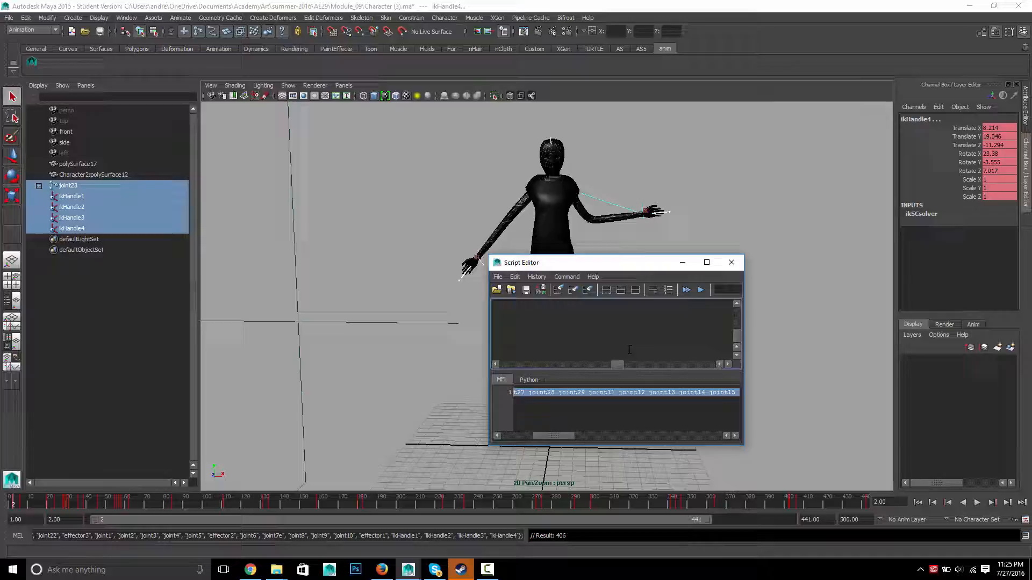
{"action": "left_click", "coordinate": [706, 262]}
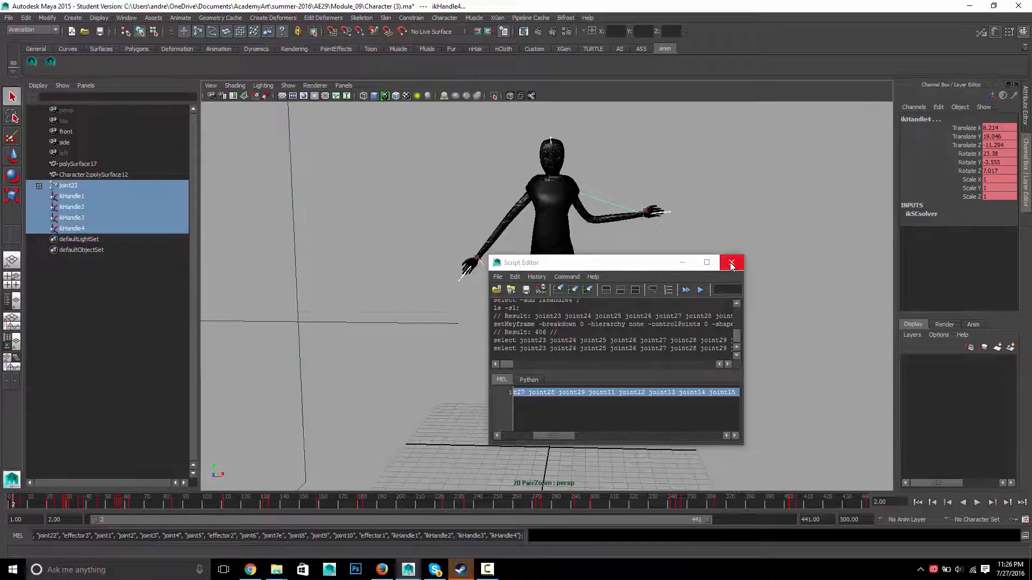
{"action": "left_click", "coordinate": [732, 263]}
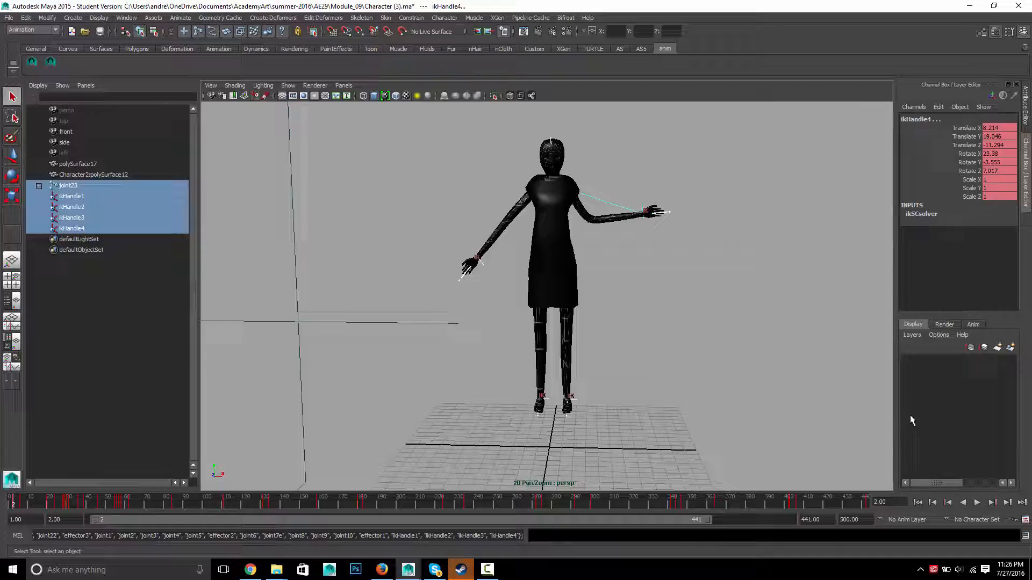
Step: Save the updated playback preferences, play the animation, and return to the opening frames
{"action": "left_click", "coordinate": [963, 502]}
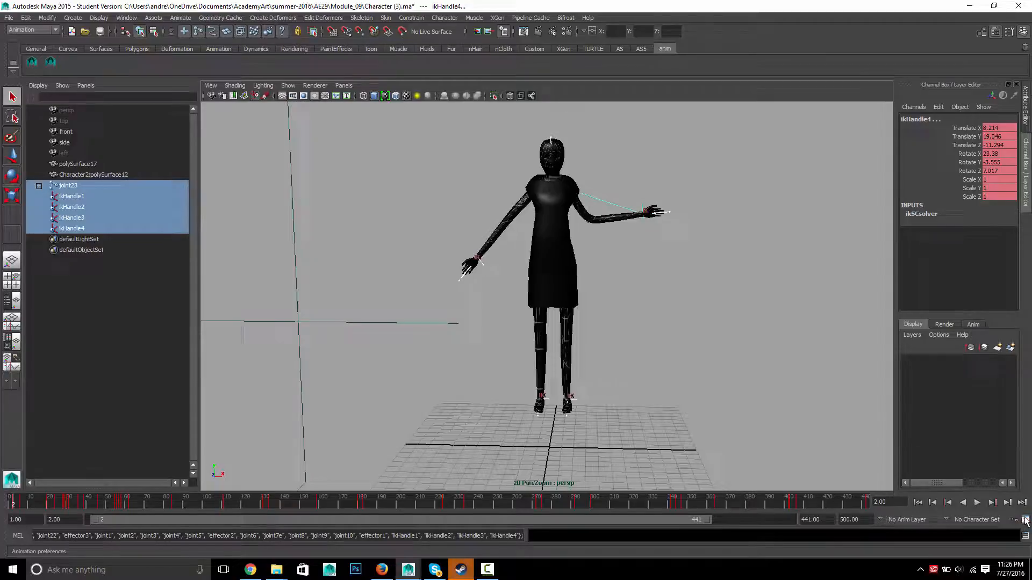
{"action": "left_click", "coordinate": [1026, 519]}
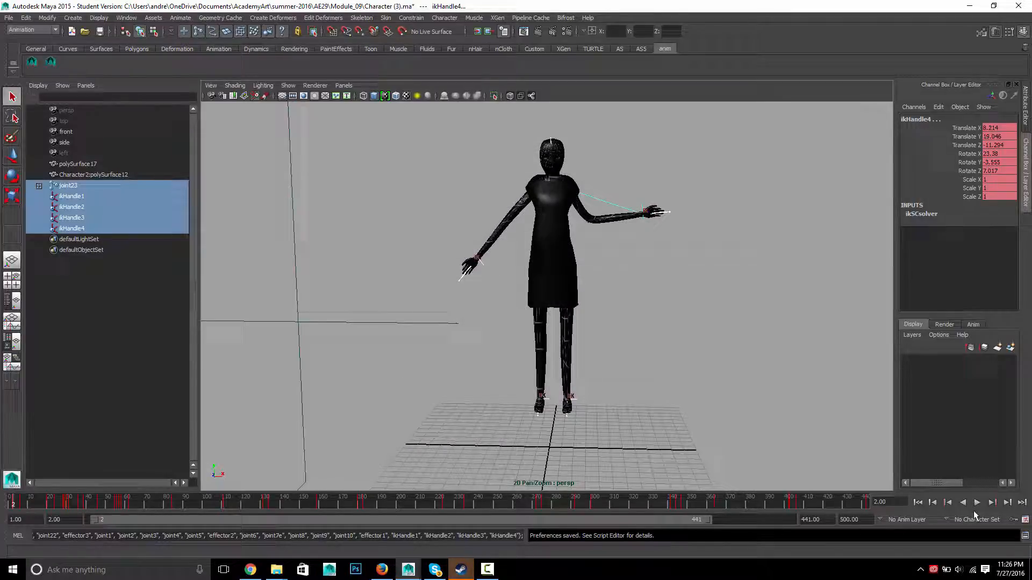
{"action": "left_click", "coordinate": [977, 503]}
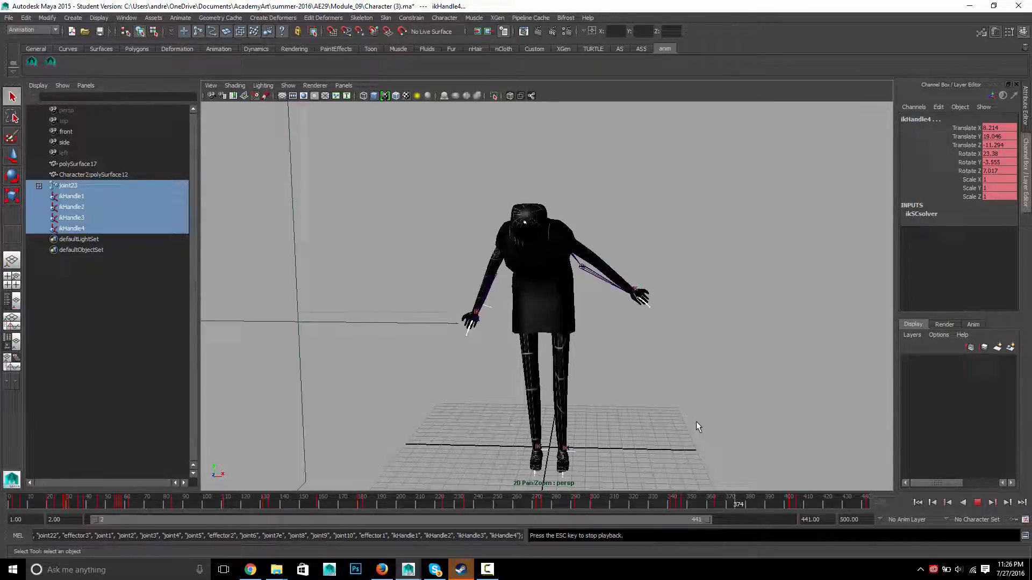
{"action": "left_click", "coordinate": [976, 517]}
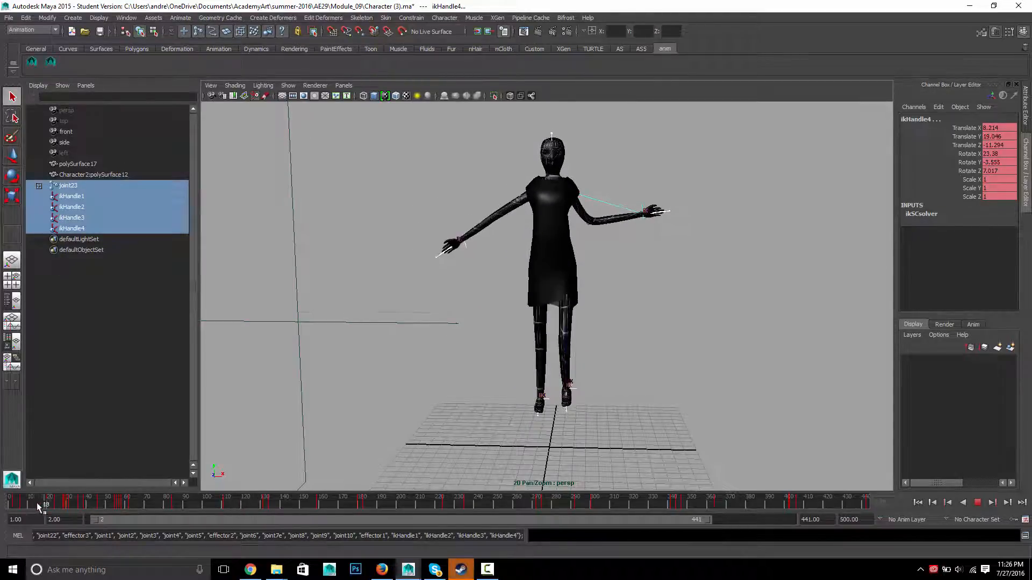
{"action": "left_click", "coordinate": [9, 502]}
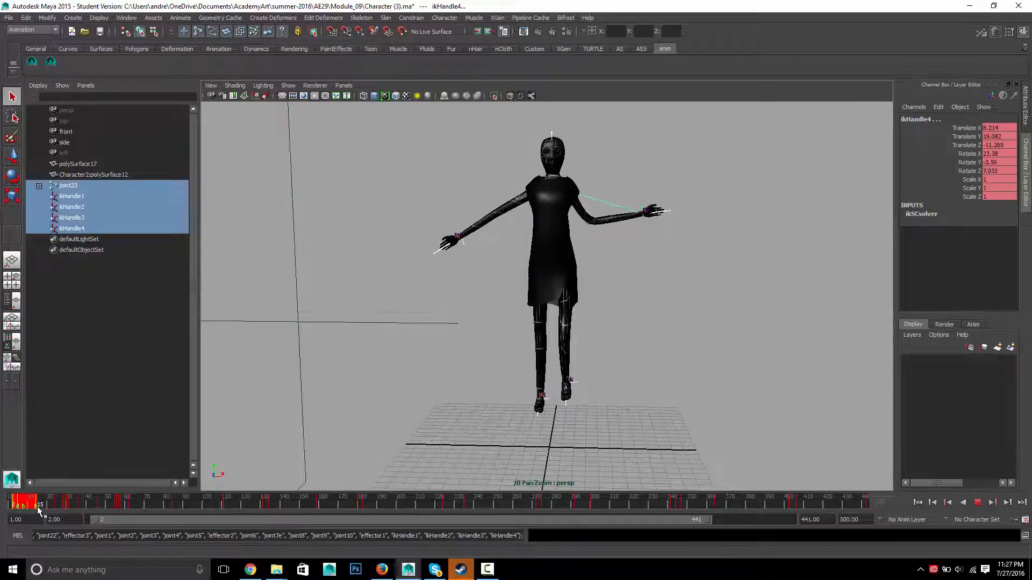
Step: Mark the keys in the opening frames of the Time Slider
{"action": "left_click_drag", "start_coordinate": [38, 504], "coordinate": [29, 504]}
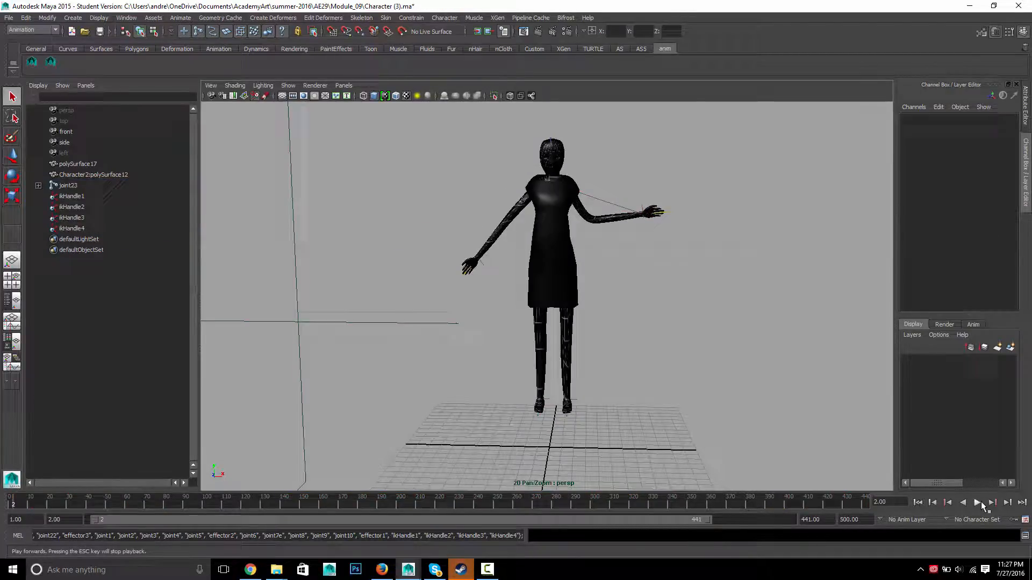
Step: Play the hopscotch animation from the start and halt playback
{"action": "left_click", "coordinate": [977, 502]}
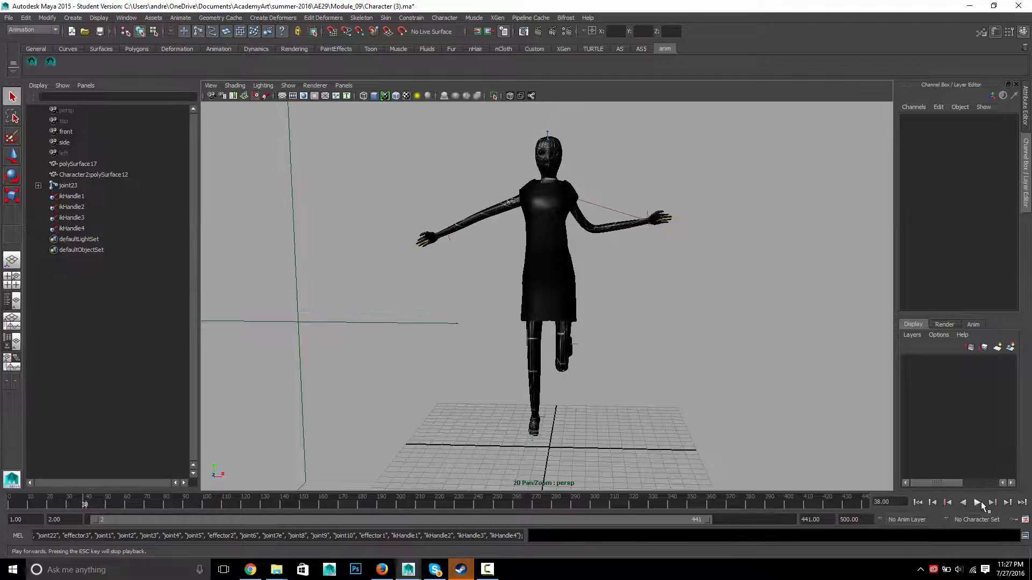
{"action": "left_click", "coordinate": [978, 502]}
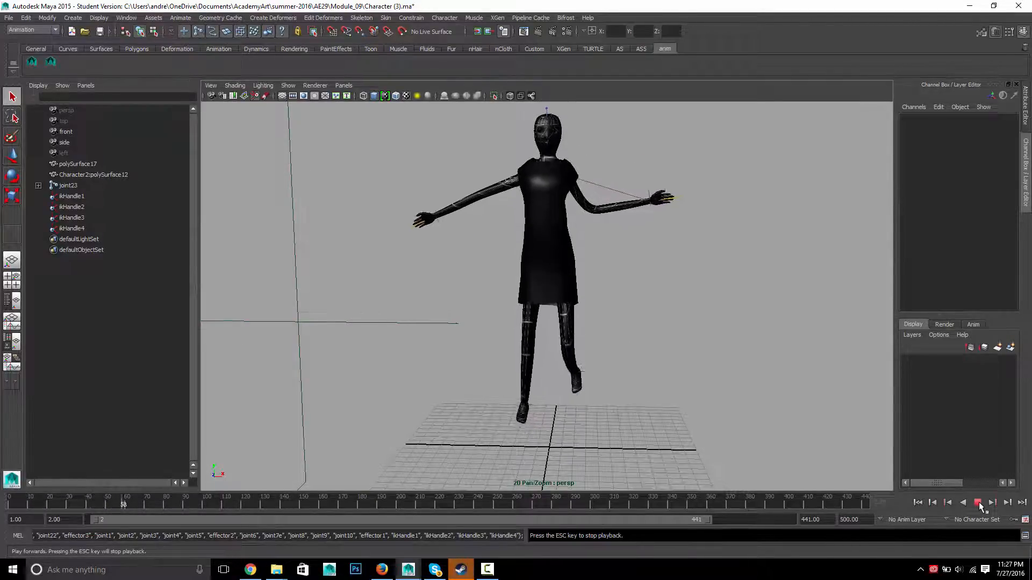
{"action": "left_click", "coordinate": [978, 503]}
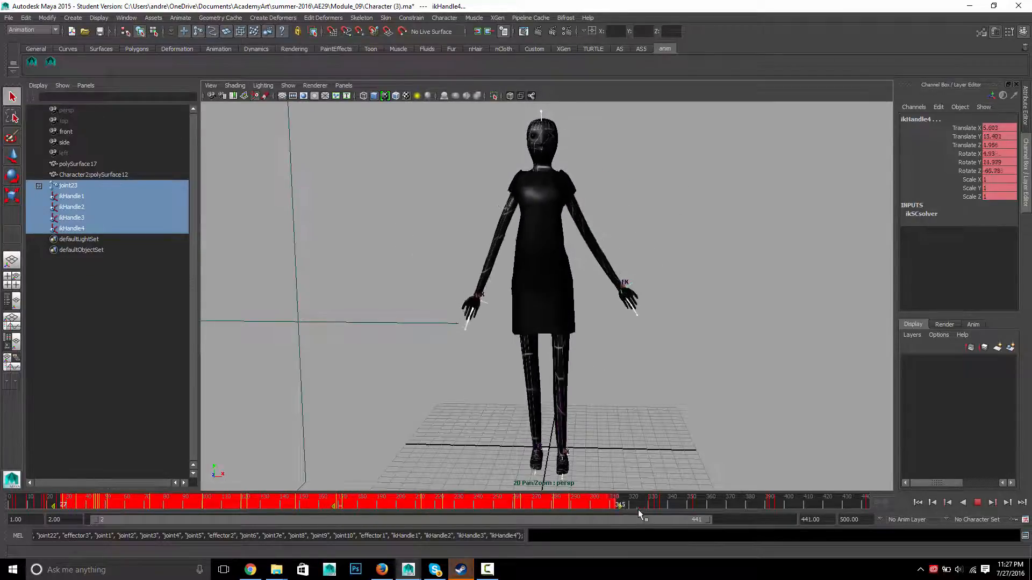
Step: Select all keys, extend the playback end to 458, and scale the keys into a shorter span
{"action": "left_click_drag", "start_coordinate": [618, 505], "coordinate": [809, 506]}
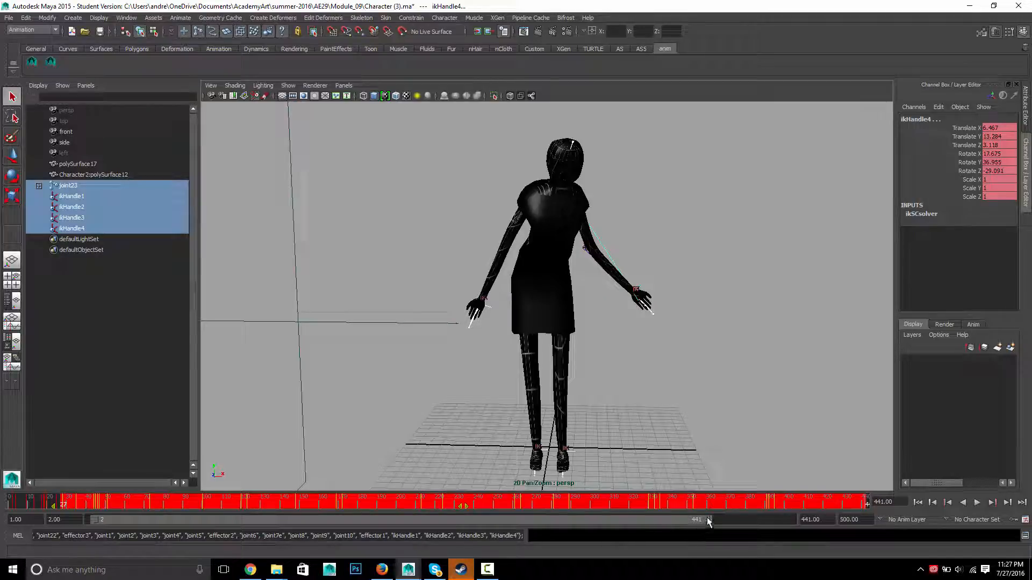
{"action": "left_click_drag", "start_coordinate": [707, 519], "coordinate": [835, 519]}
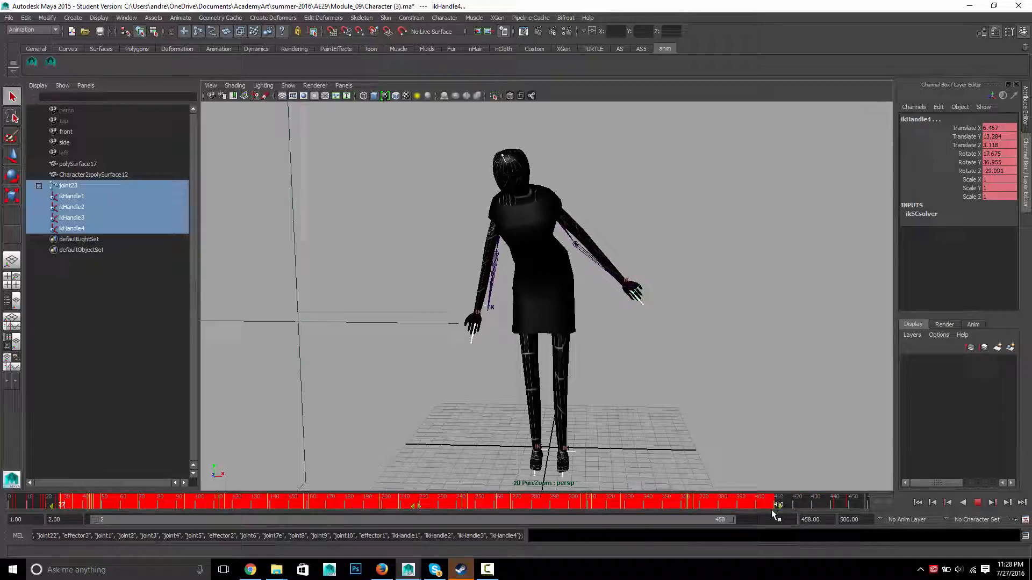
{"action": "left_click_drag", "start_coordinate": [777, 505], "coordinate": [515, 505]}
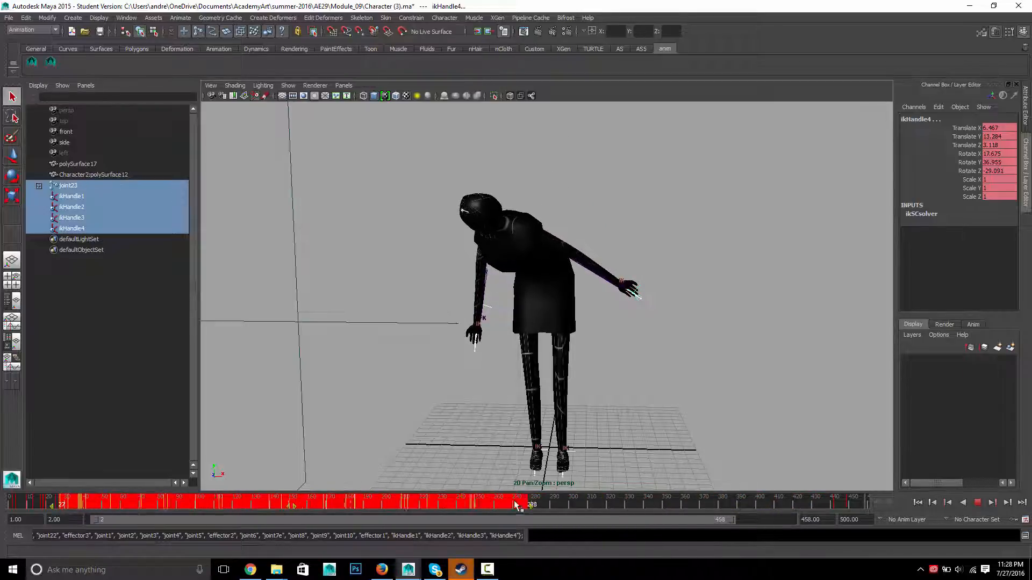
{"action": "left_click_drag", "start_coordinate": [516, 505], "coordinate": [339, 505]}
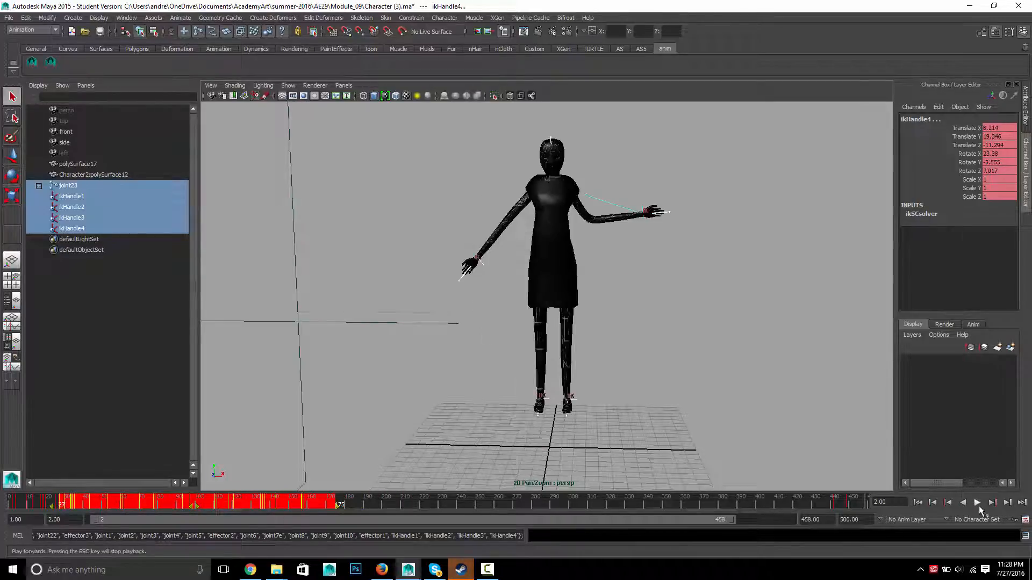
{"action": "left_click", "coordinate": [977, 503]}
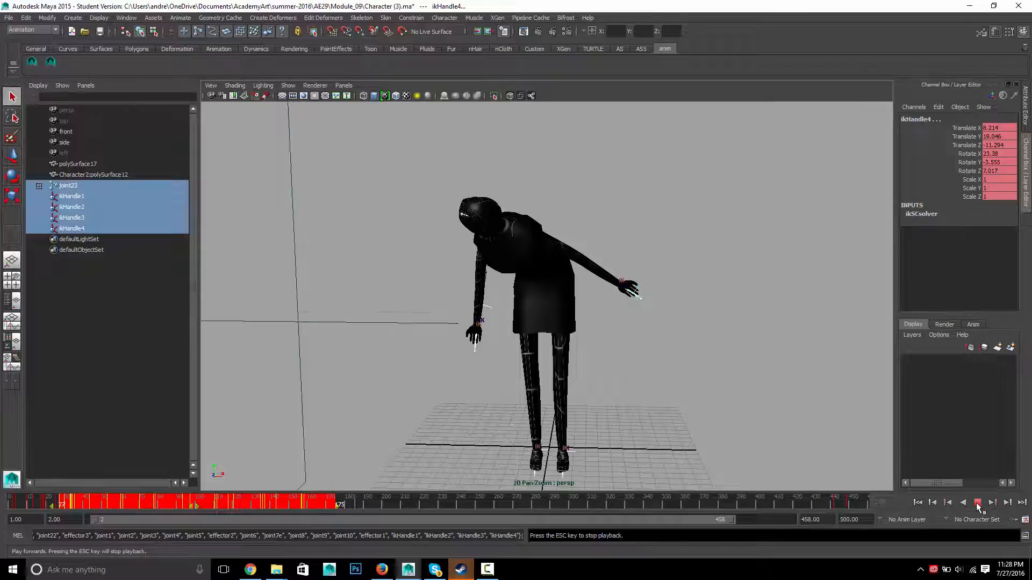
{"action": "left_click", "coordinate": [976, 503]}
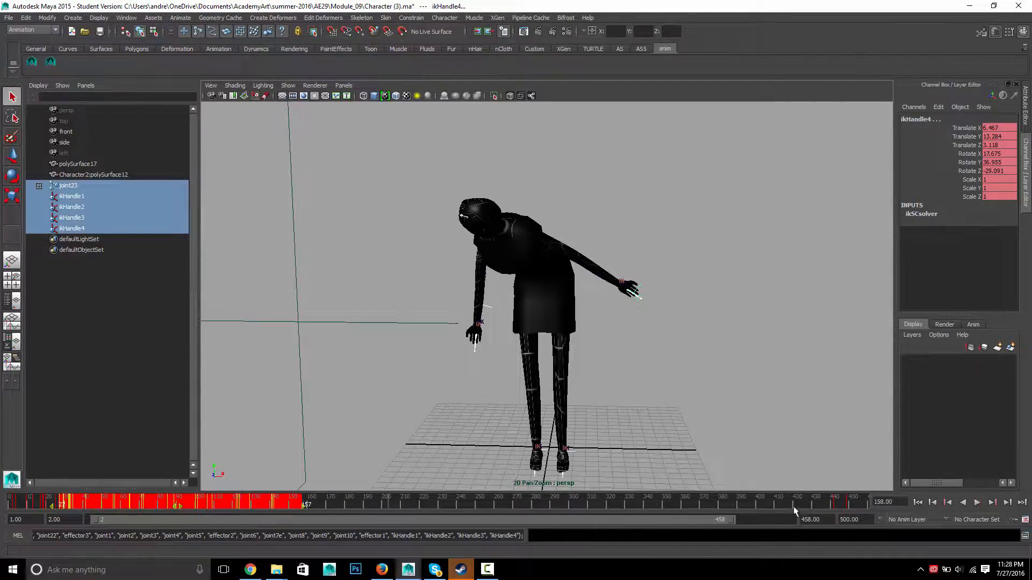
{"action": "left_click", "coordinate": [977, 503]}
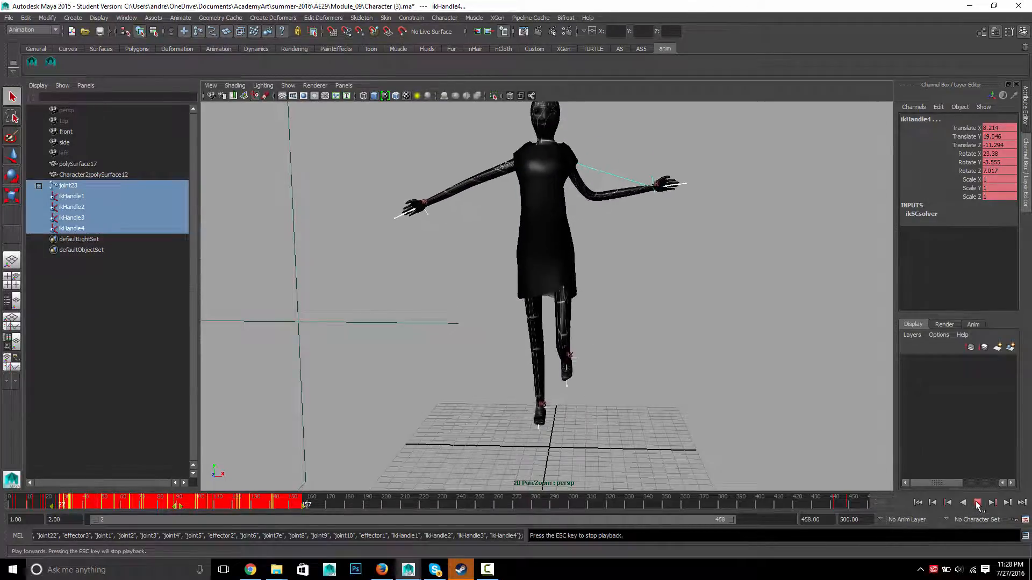
{"action": "left_click", "coordinate": [977, 502]}
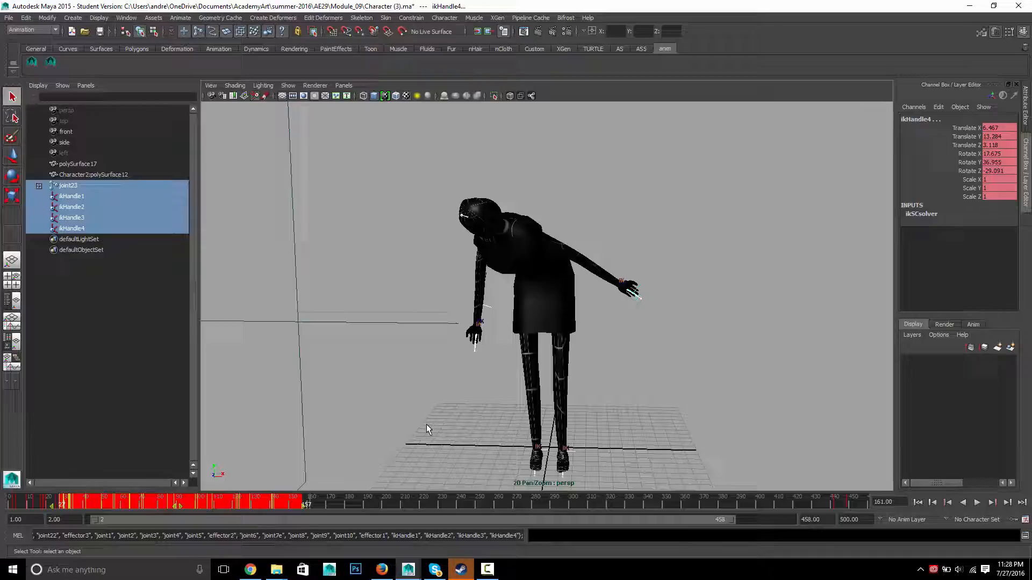
{"action": "mouse_move", "coordinate": [158, 520]}
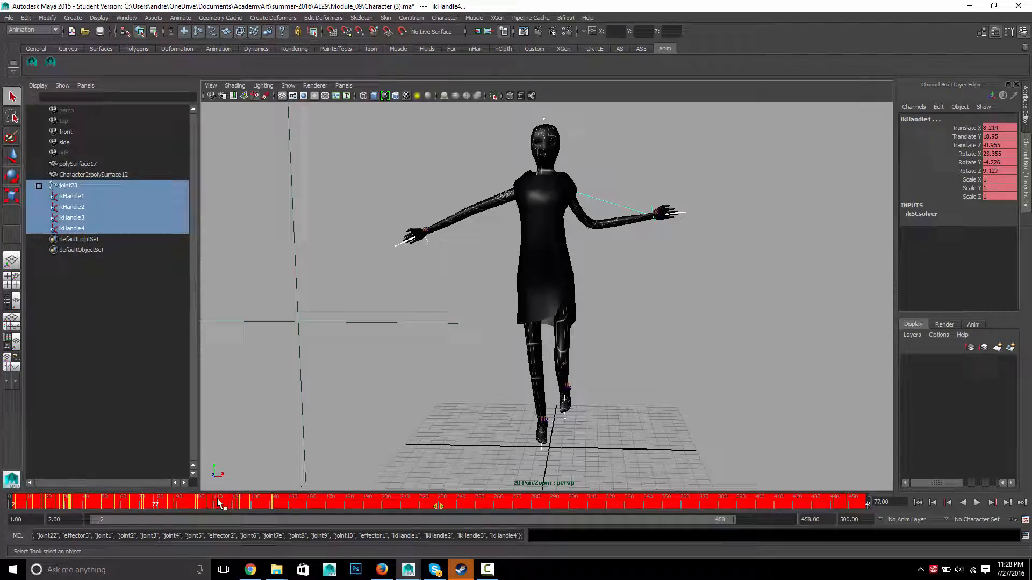
Step: Snap the keys to whole frames, end playback at 173, then check frames 40–60 and play
{"action": "right_click", "coordinate": [217, 503]}
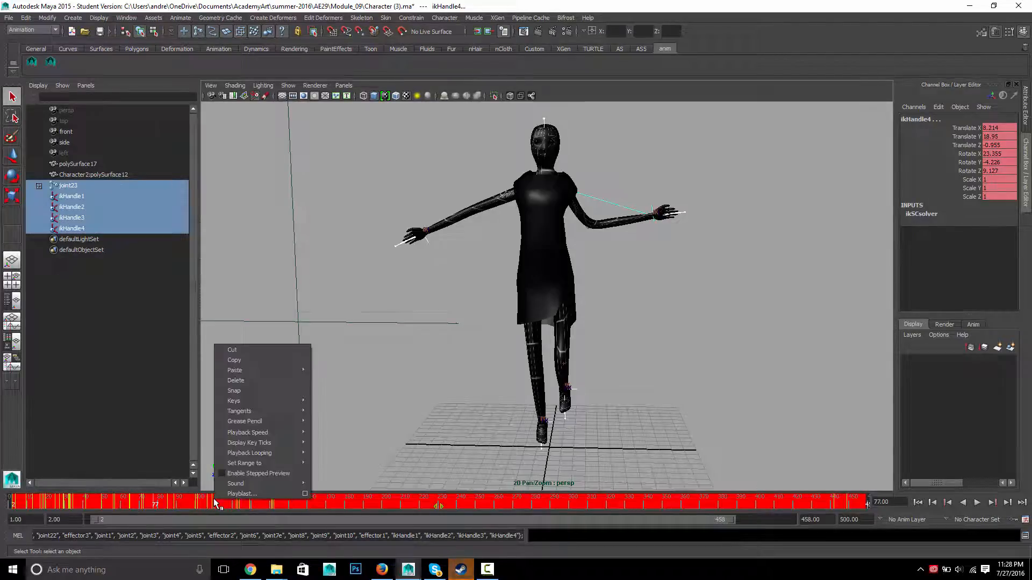
{"action": "mouse_move", "coordinate": [239, 410]}
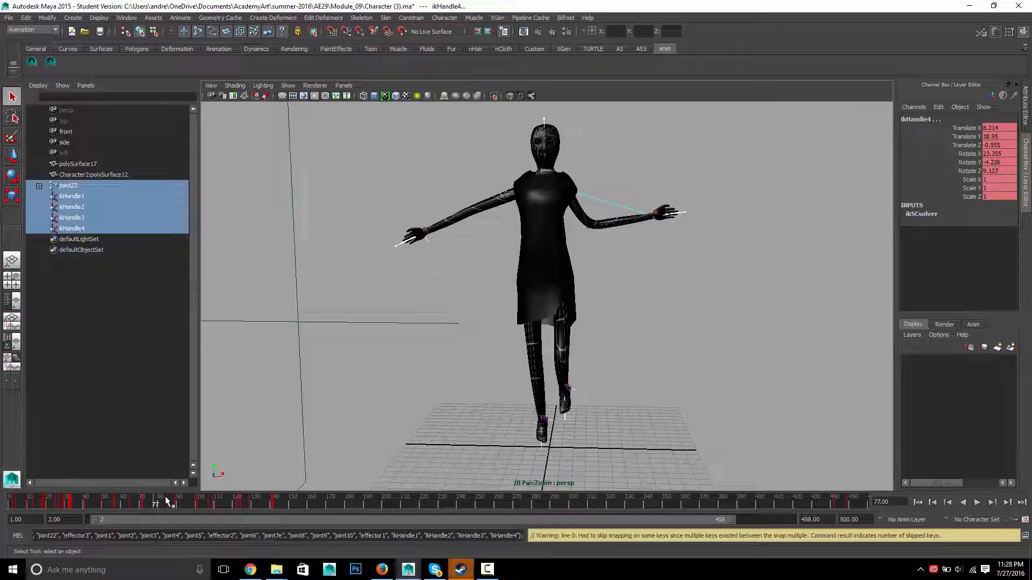
{"action": "mouse_move", "coordinate": [151, 501]}
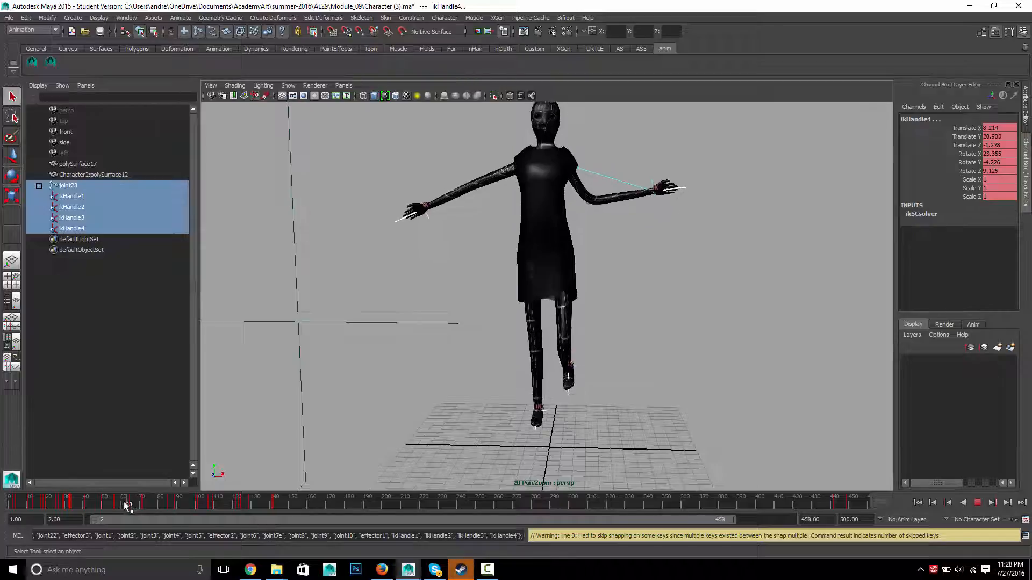
{"action": "left_click", "coordinate": [125, 503]}
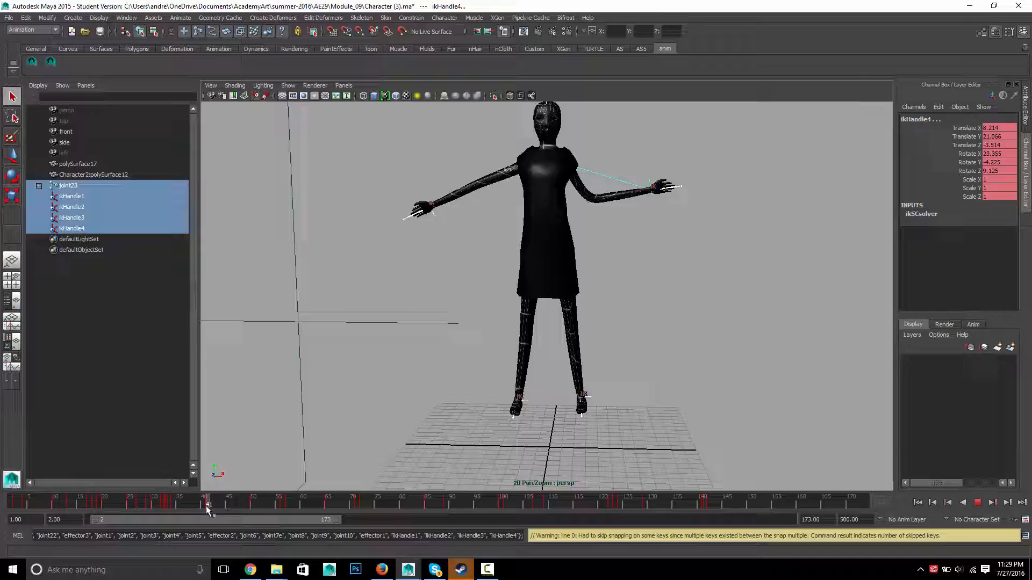
{"action": "left_click", "coordinate": [253, 503]}
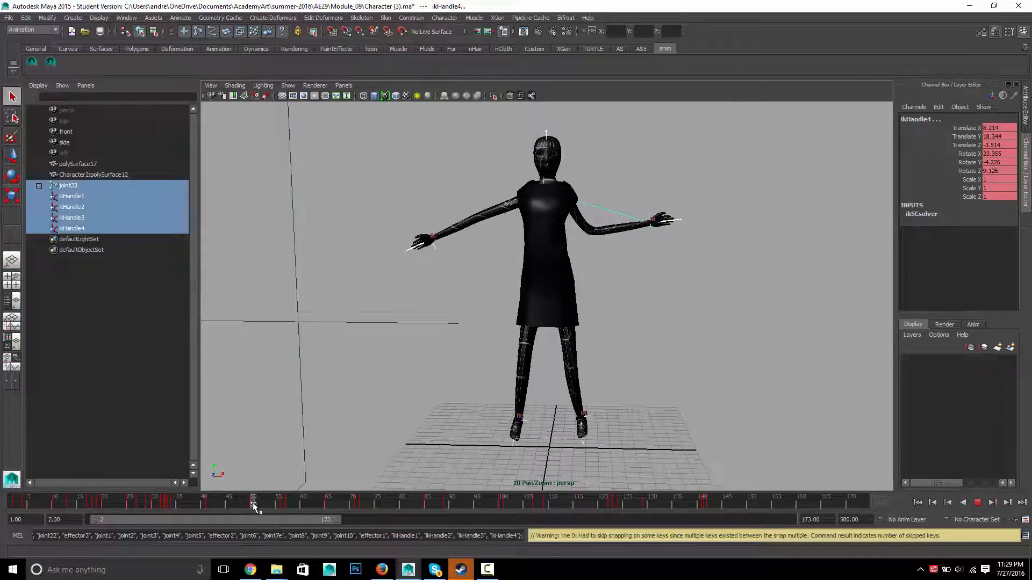
{"action": "left_click", "coordinate": [302, 503]}
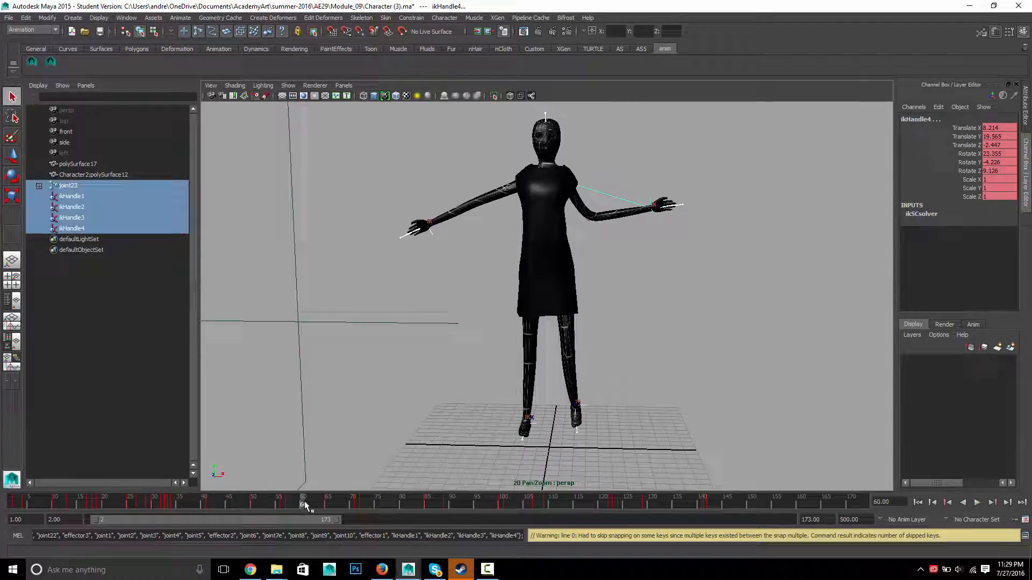
{"action": "left_click", "coordinate": [977, 503]}
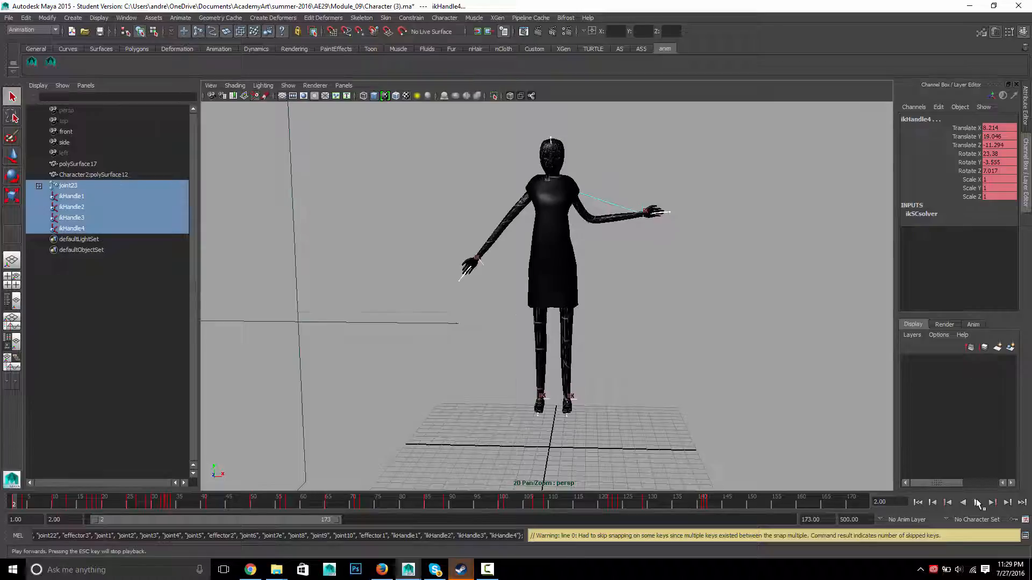
{"action": "left_click", "coordinate": [977, 502]}
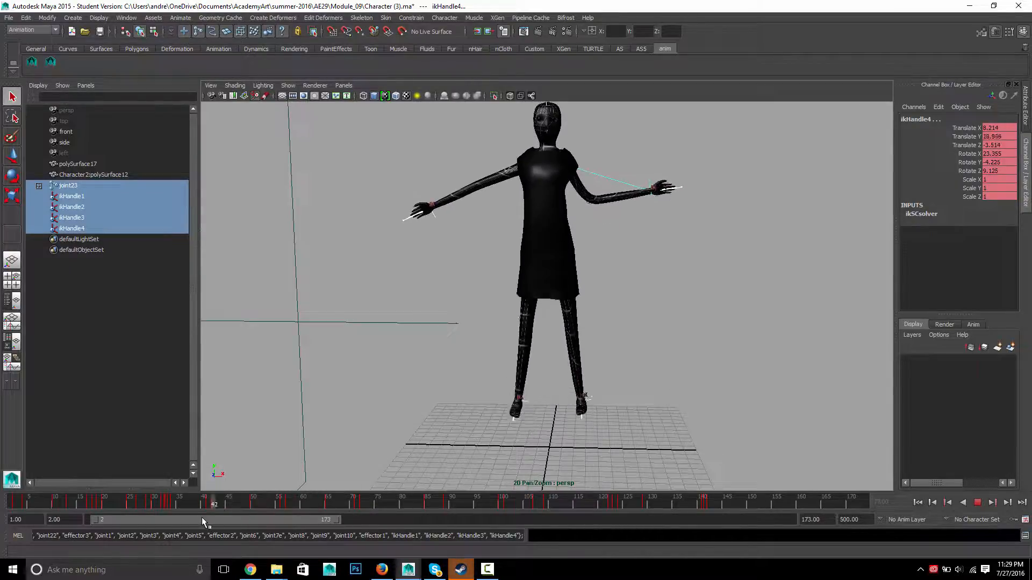
Step: At frame 50, move joint23 down on Y to bend the knees, then select the foot IK handles
{"action": "left_click_drag", "start_coordinate": [211, 520], "coordinate": [257, 519]}
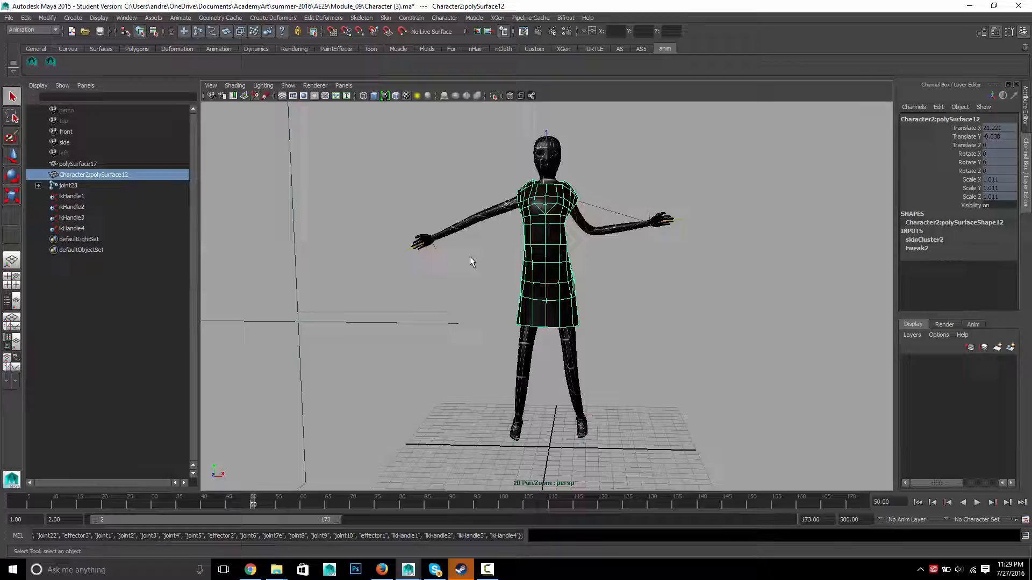
{"action": "left_click", "coordinate": [68, 185]}
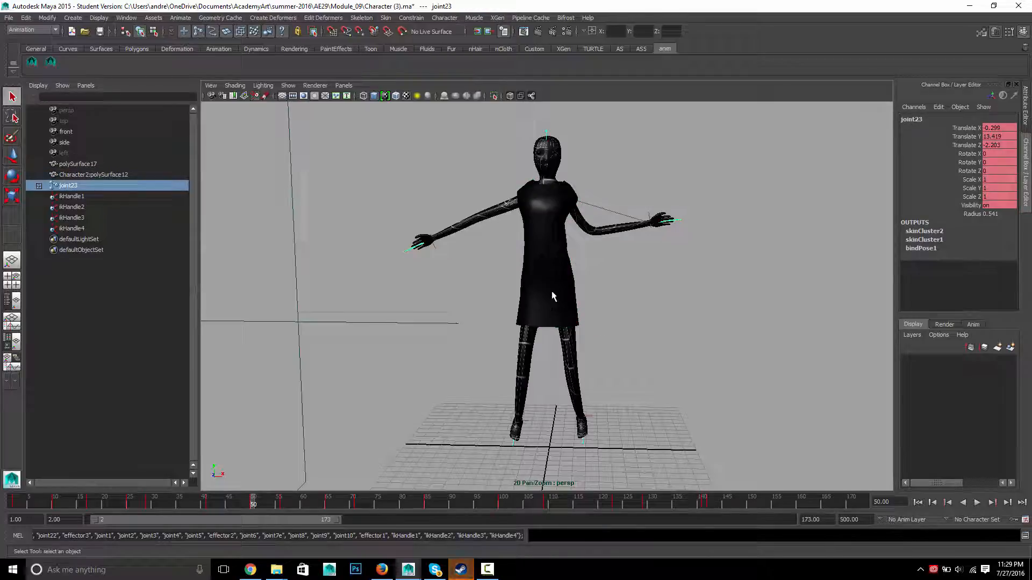
{"action": "left_click_drag", "start_coordinate": [547, 233], "coordinate": [547, 290]}
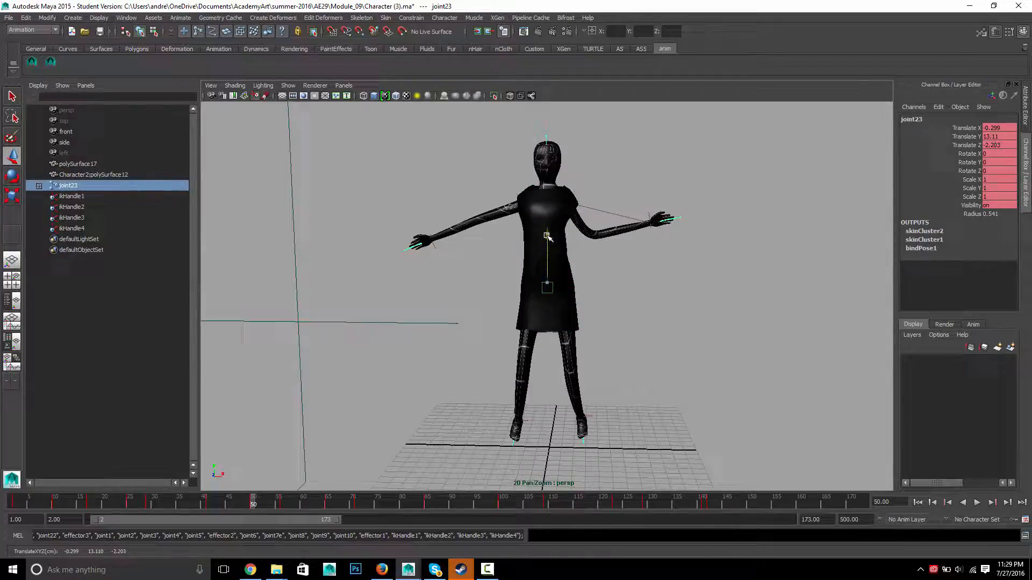
{"action": "left_click_drag", "start_coordinate": [546, 237], "coordinate": [546, 304]}
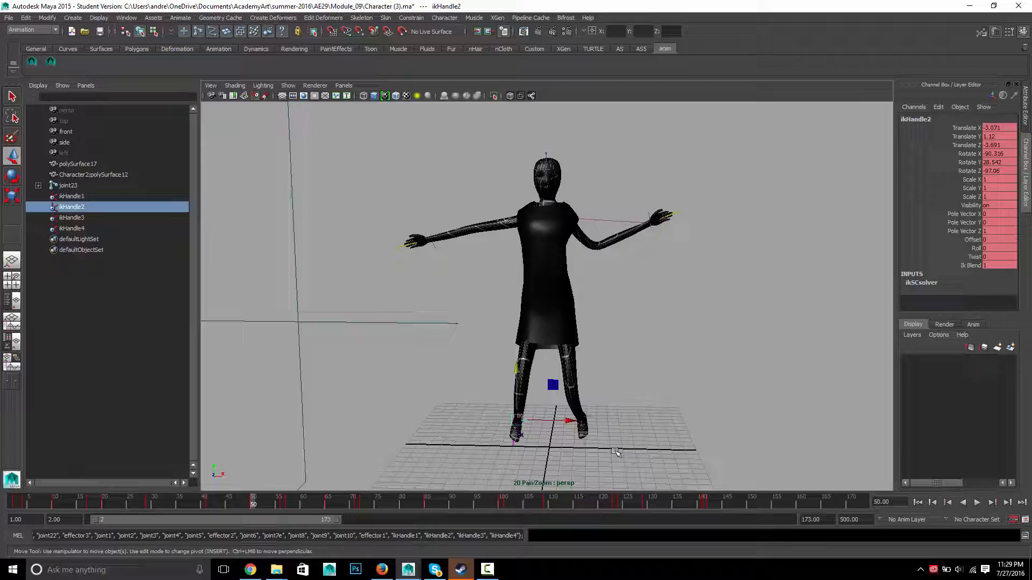
{"action": "left_click", "coordinate": [72, 195]}
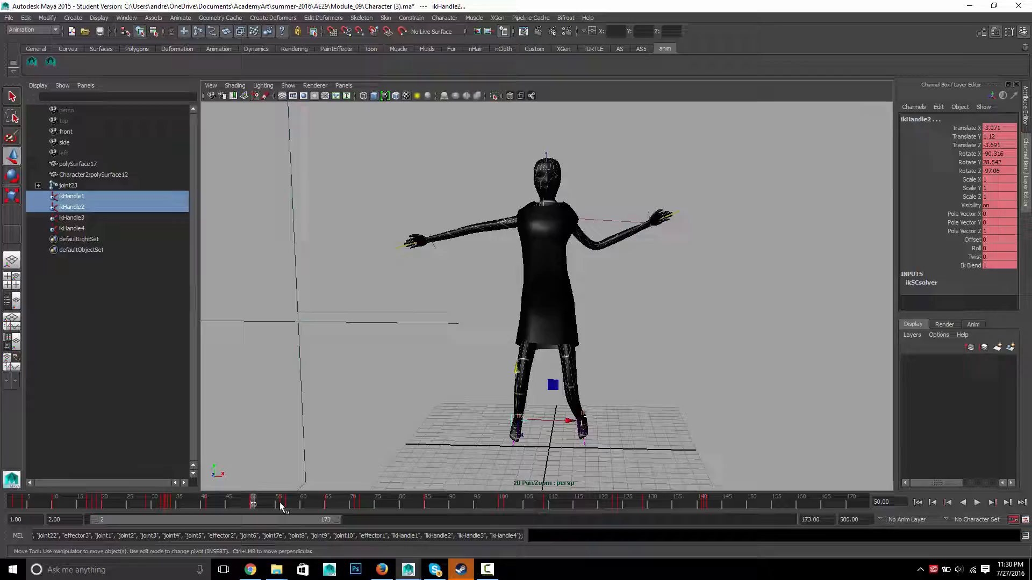
{"action": "mouse_move", "coordinate": [401, 432]}
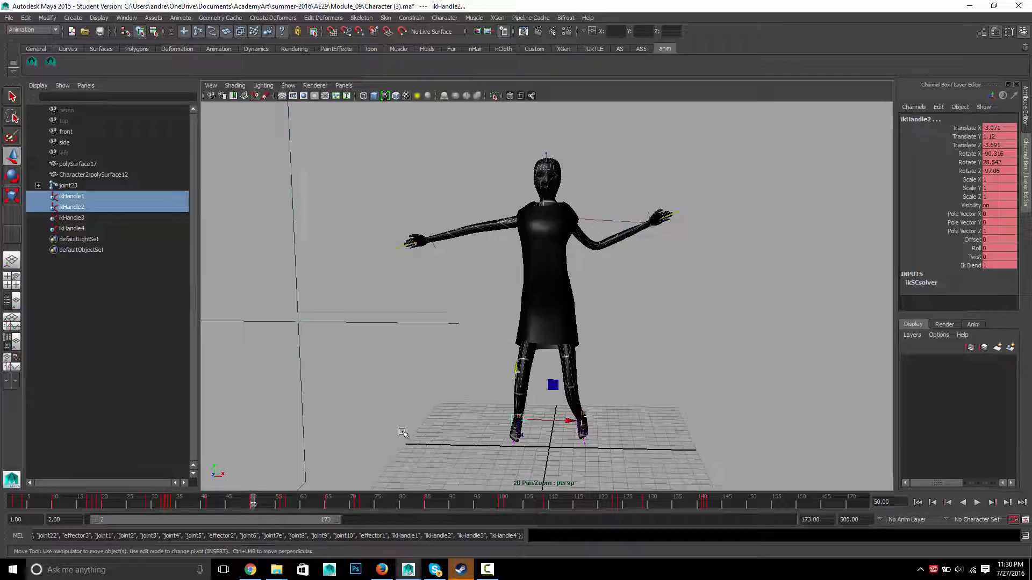
{"action": "mouse_move", "coordinate": [433, 422]}
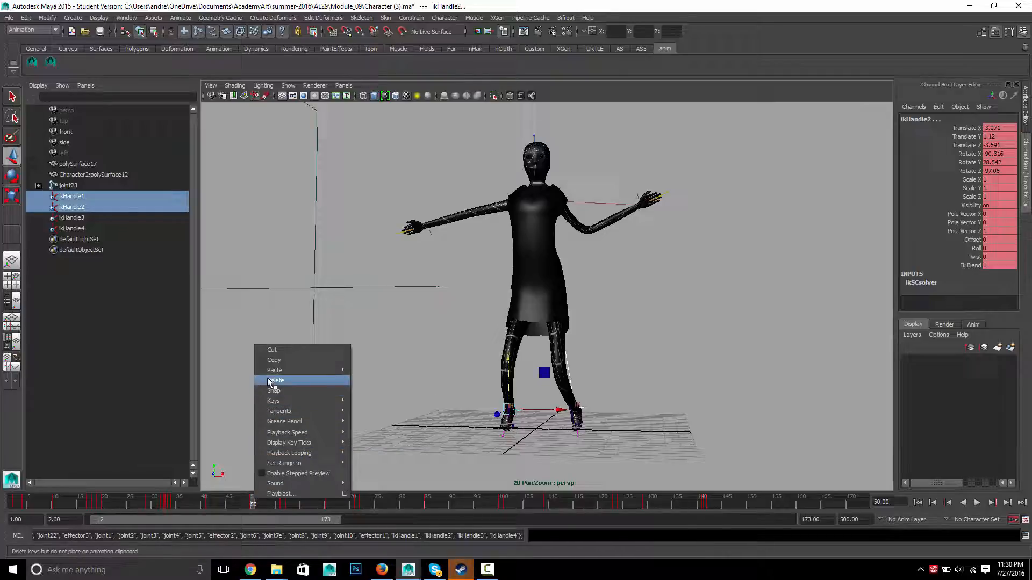
{"action": "mouse_move", "coordinate": [279, 361]}
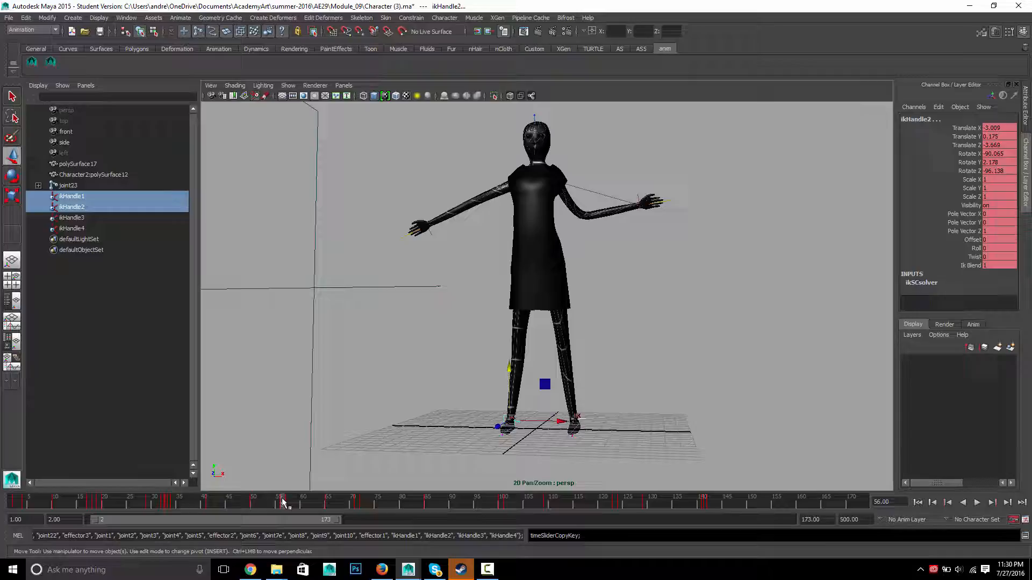
Step: Paste both foot IK handles' keys at frame 56, then scrub and play the landing
{"action": "right_click", "coordinate": [283, 502]}
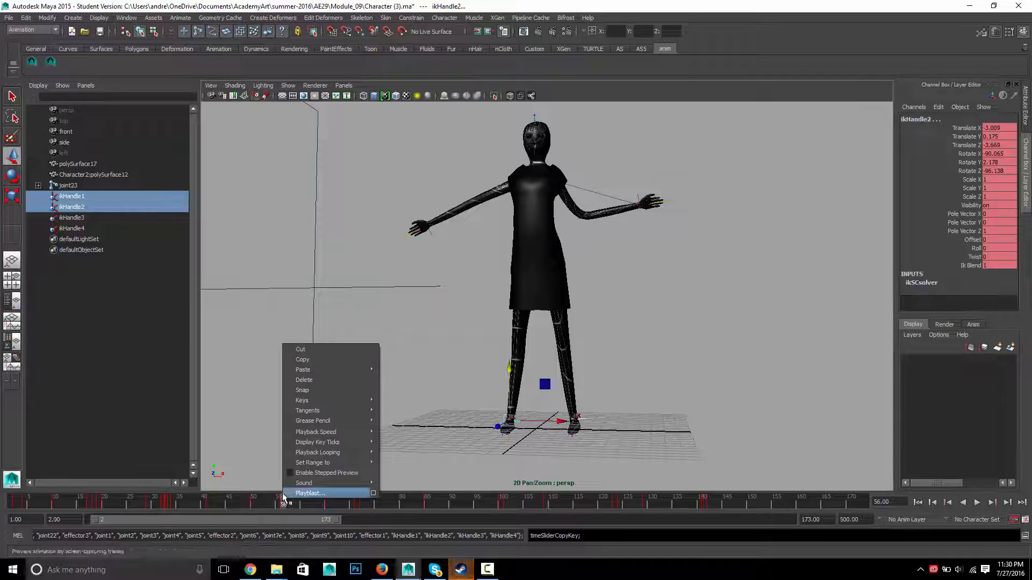
{"action": "mouse_move", "coordinate": [303, 369]}
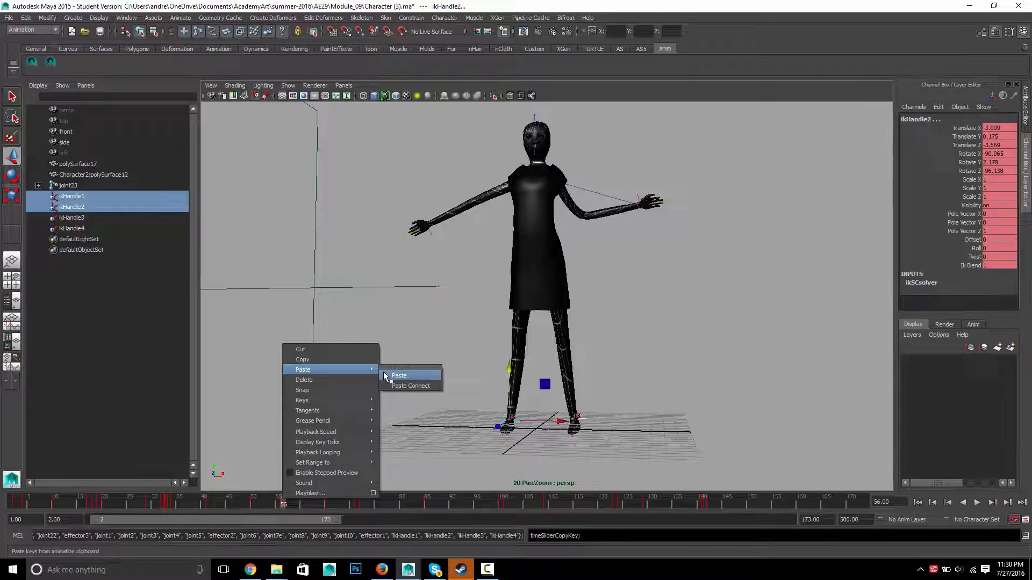
{"action": "left_click", "coordinate": [399, 375]}
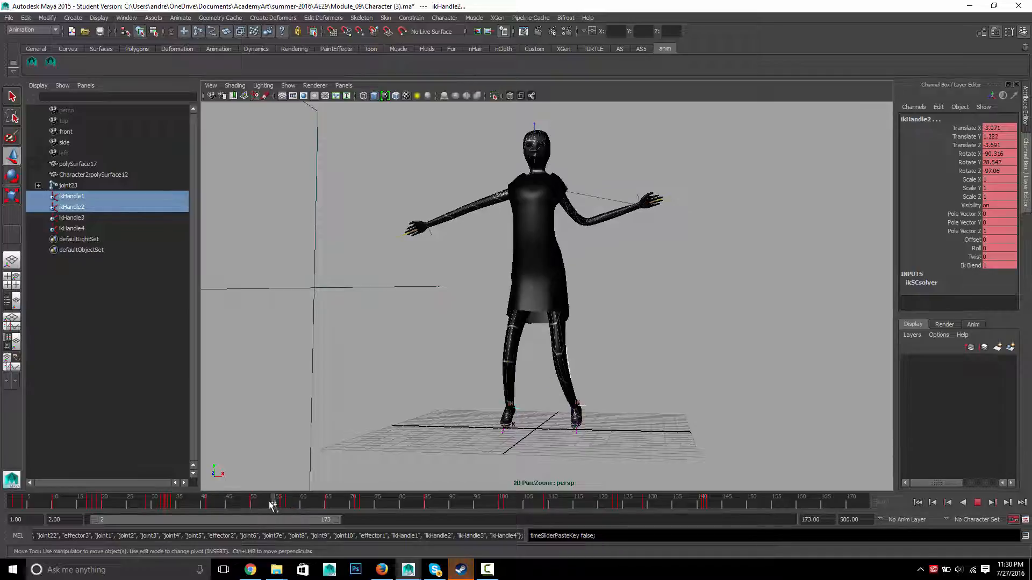
{"action": "left_click_drag", "start_coordinate": [273, 505], "coordinate": [362, 505]}
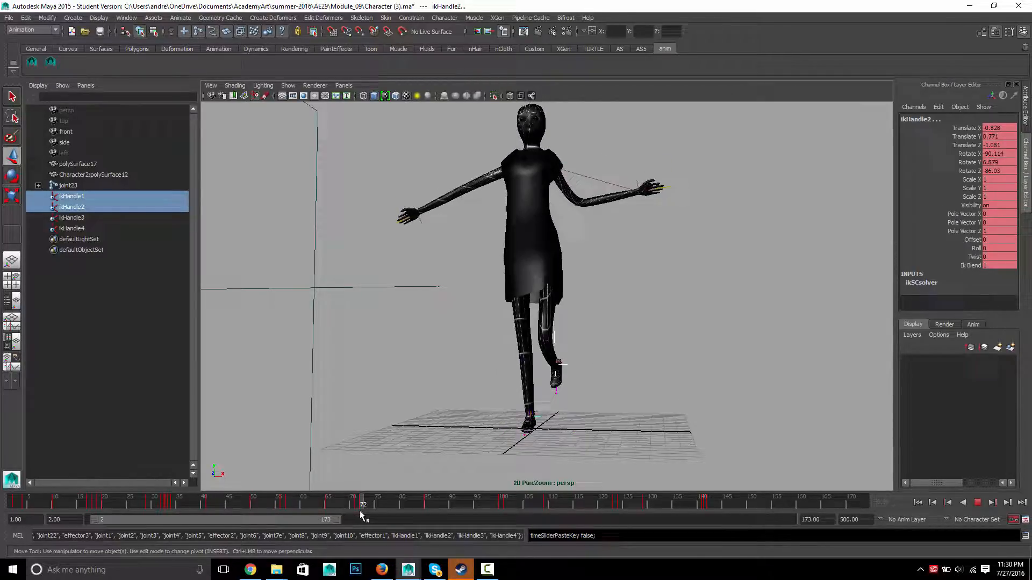
{"action": "left_click", "coordinate": [977, 502]}
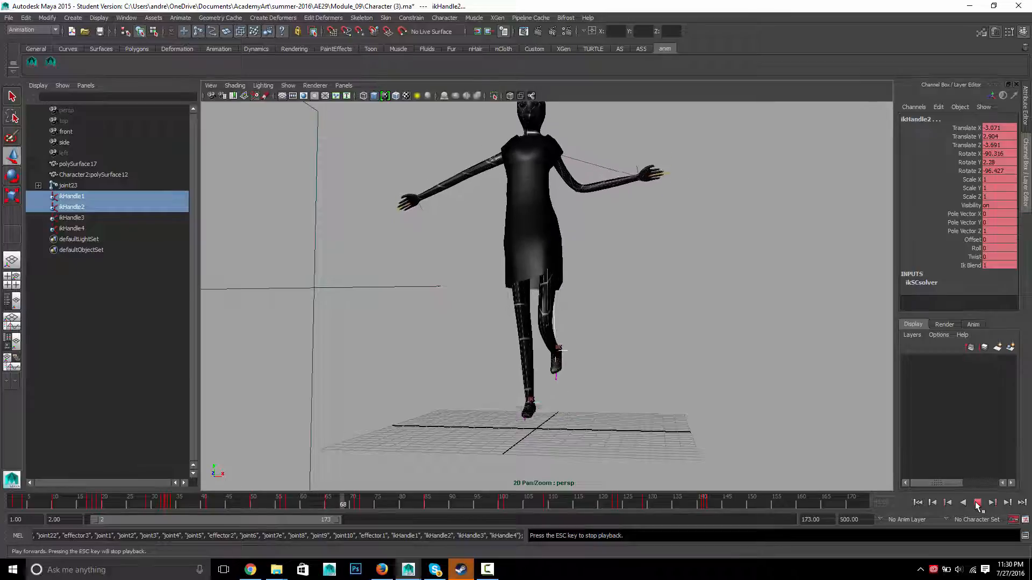
{"action": "left_click", "coordinate": [978, 502]}
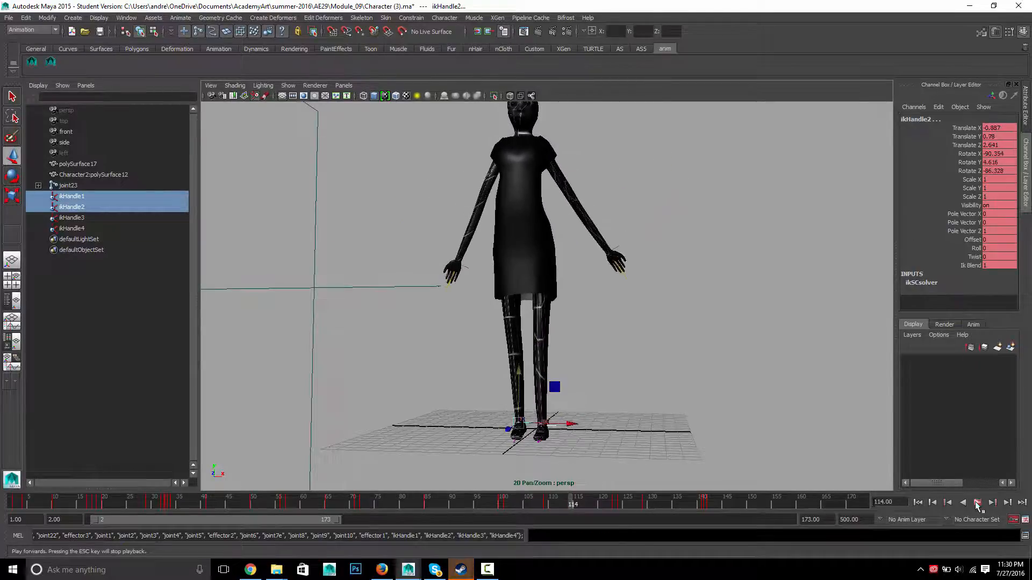
{"action": "left_click", "coordinate": [977, 502]}
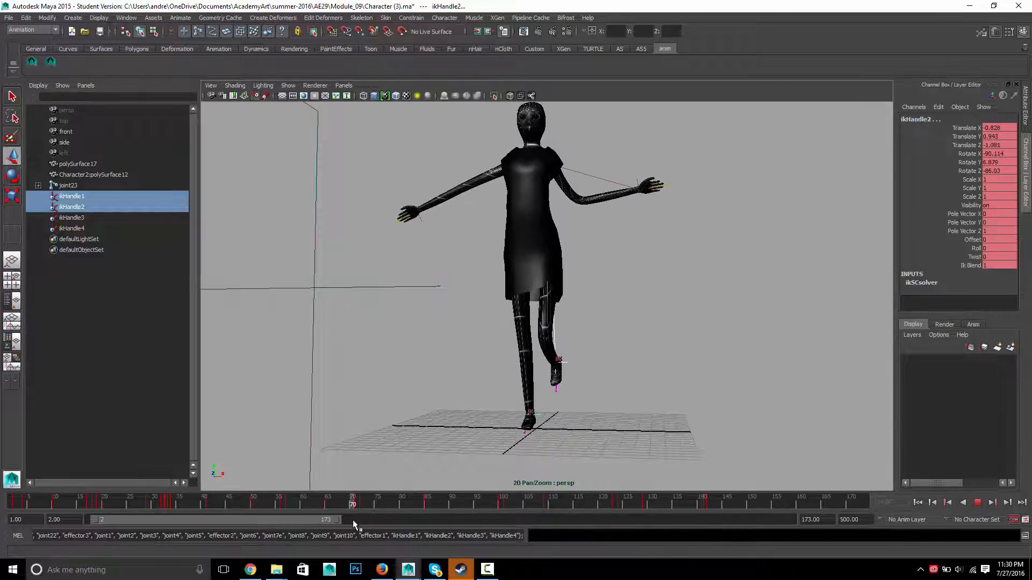
{"action": "left_click_drag", "start_coordinate": [354, 504], "coordinate": [293, 504]}
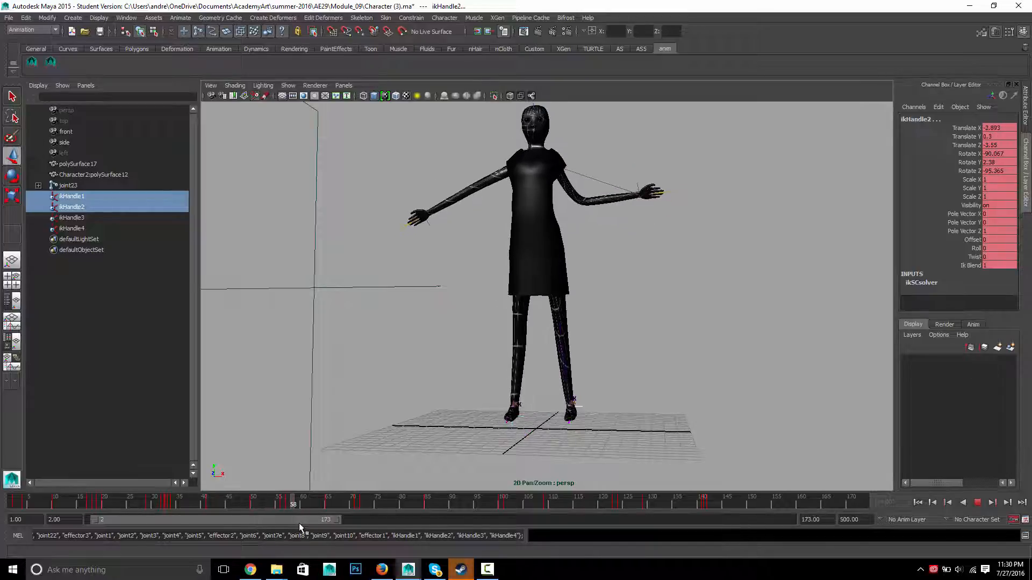
{"action": "left_click", "coordinate": [357, 505]}
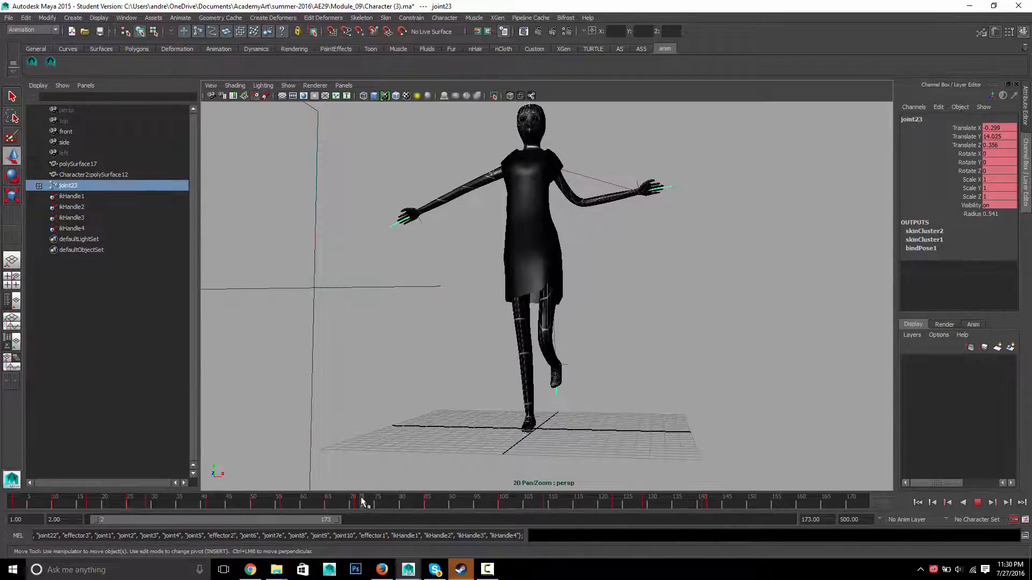
{"action": "left_click", "coordinate": [358, 501]}
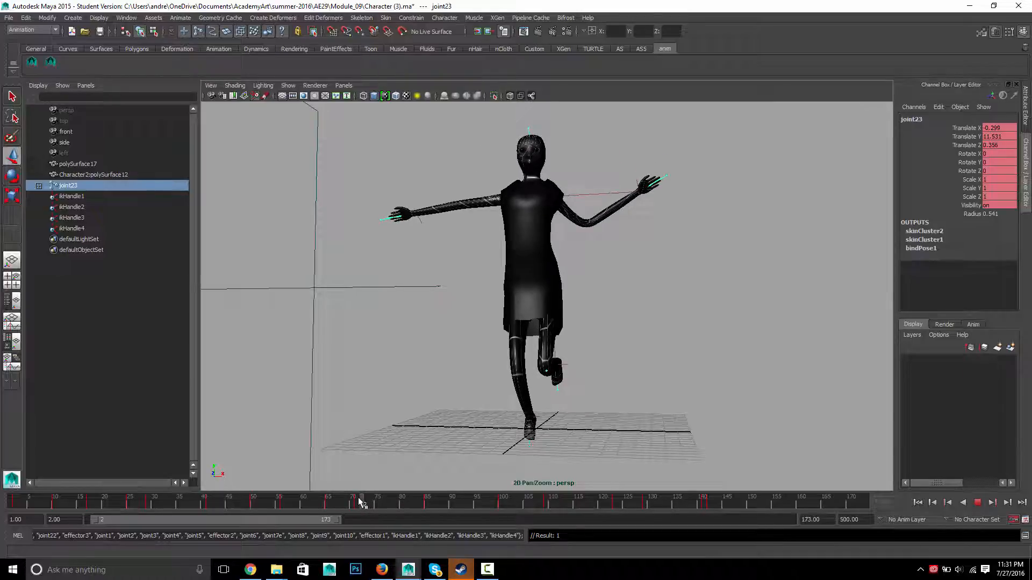
{"action": "left_click_drag", "start_coordinate": [361, 503], "coordinate": [379, 504]}
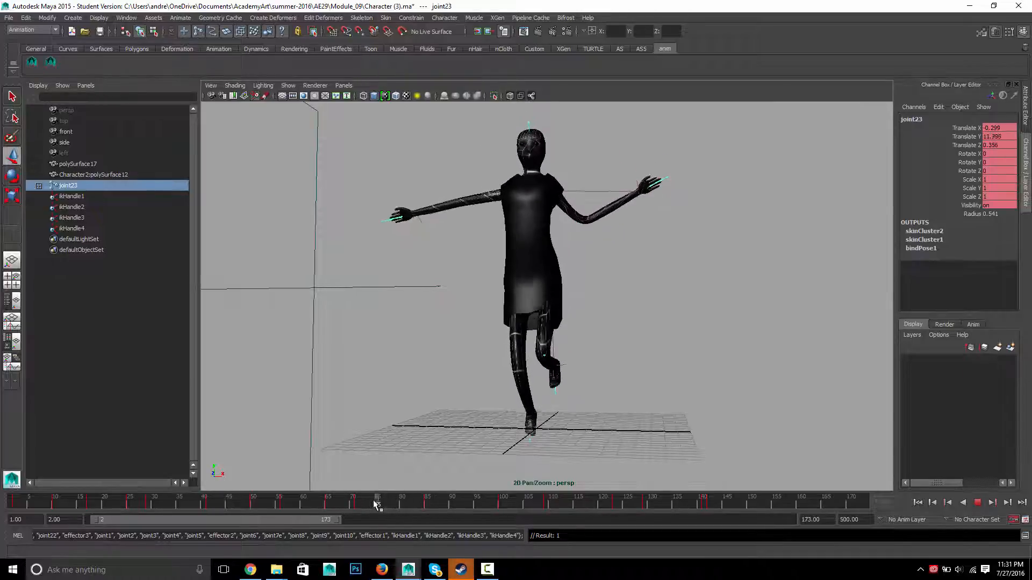
{"action": "left_click_drag", "start_coordinate": [377, 504], "coordinate": [392, 504]}
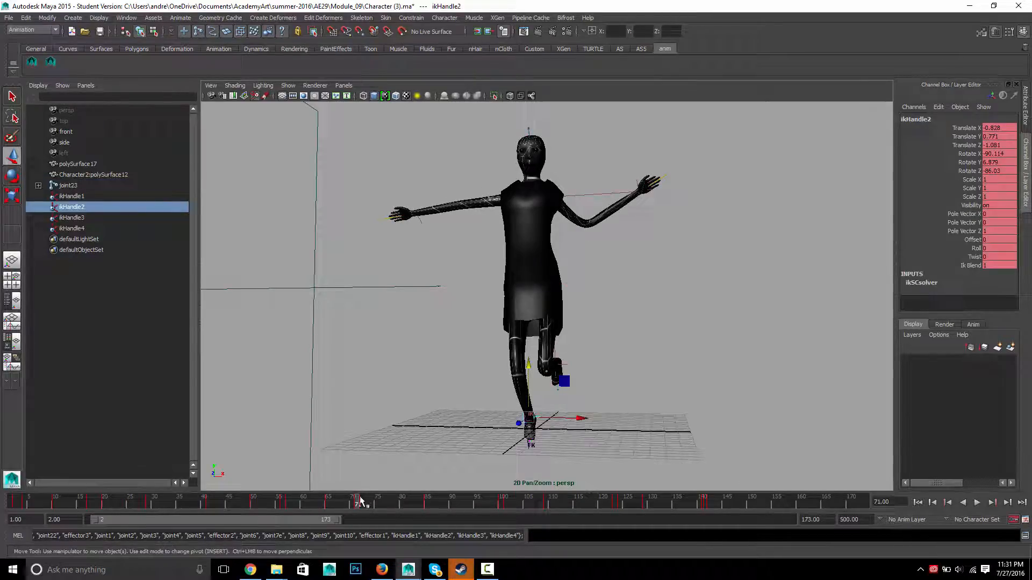
Step: Delete the foot key at frame 72 and paste the frame 71 key at frame 85
{"action": "left_click", "coordinate": [360, 496]}
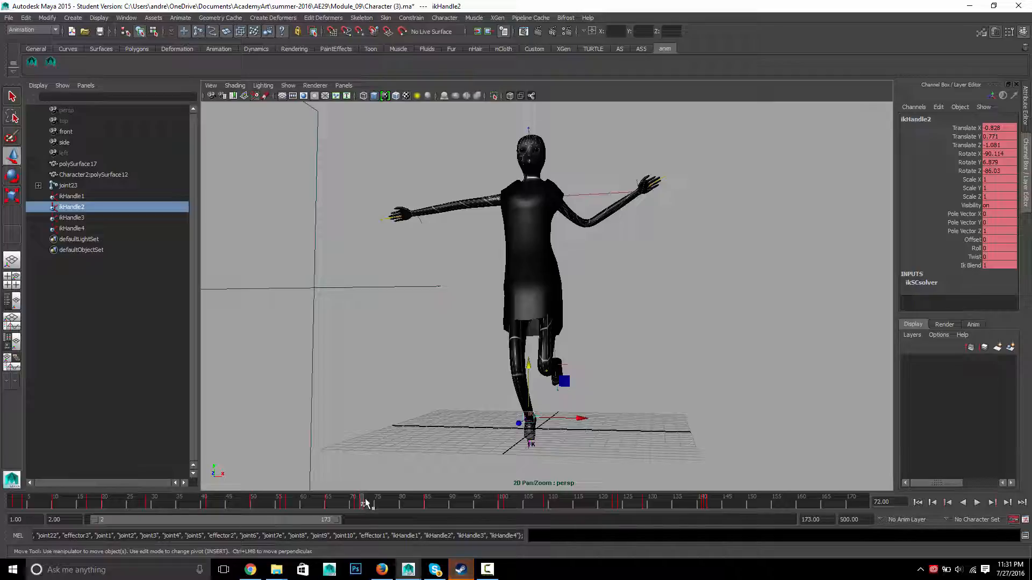
{"action": "right_click", "coordinate": [364, 501]}
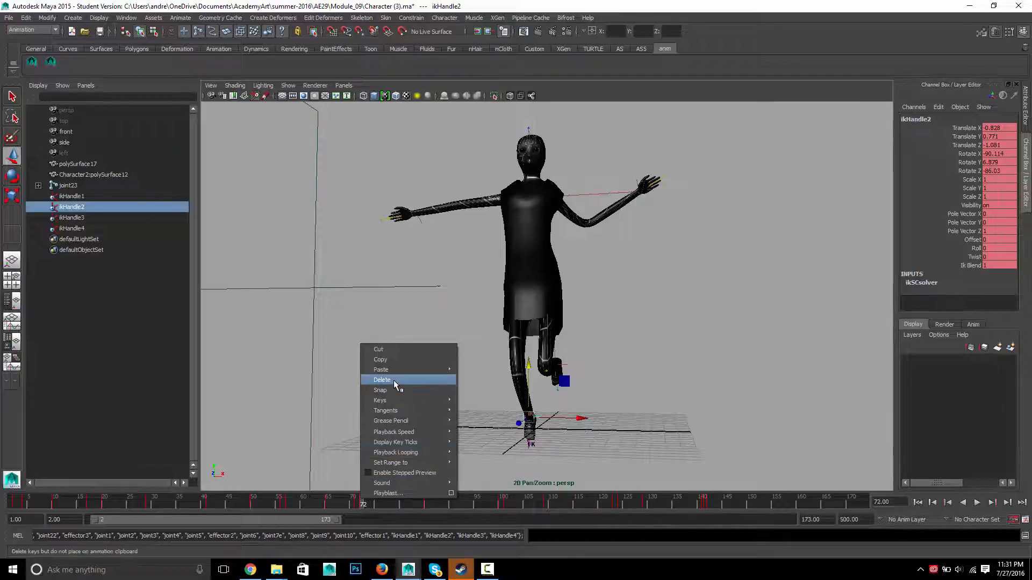
{"action": "left_click", "coordinate": [382, 380]}
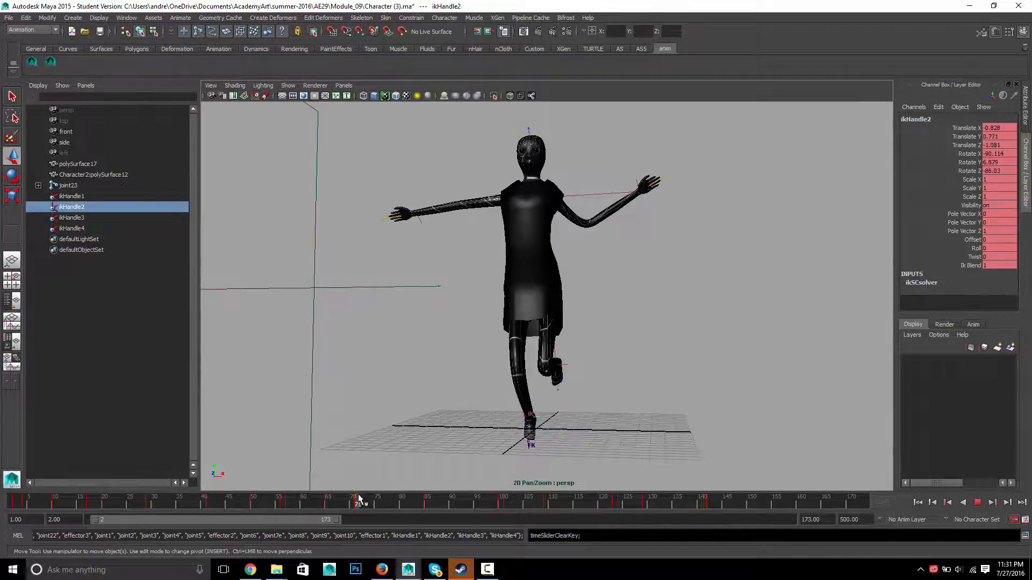
{"action": "right_click", "coordinate": [358, 499]}
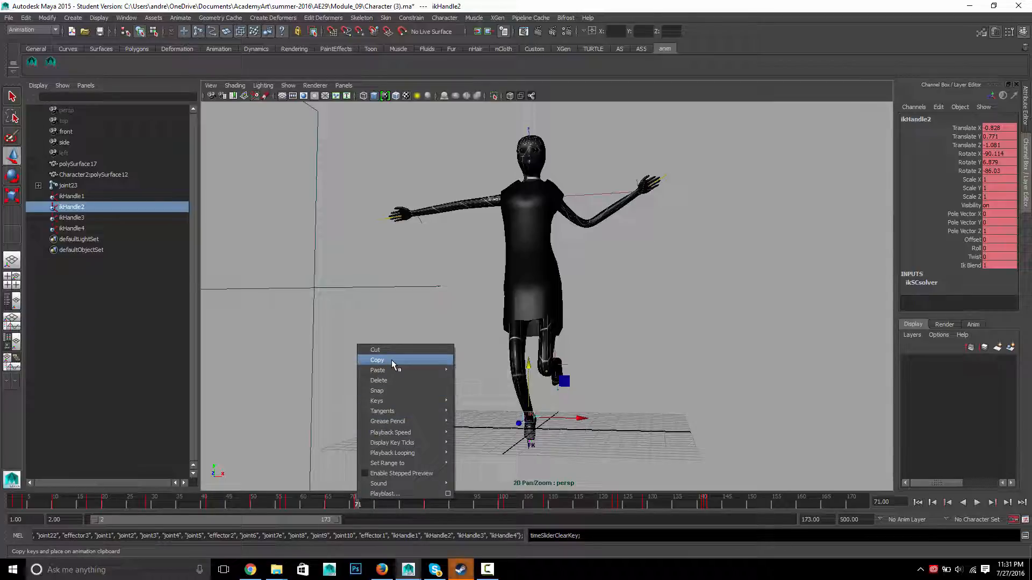
{"action": "left_click", "coordinate": [377, 360]}
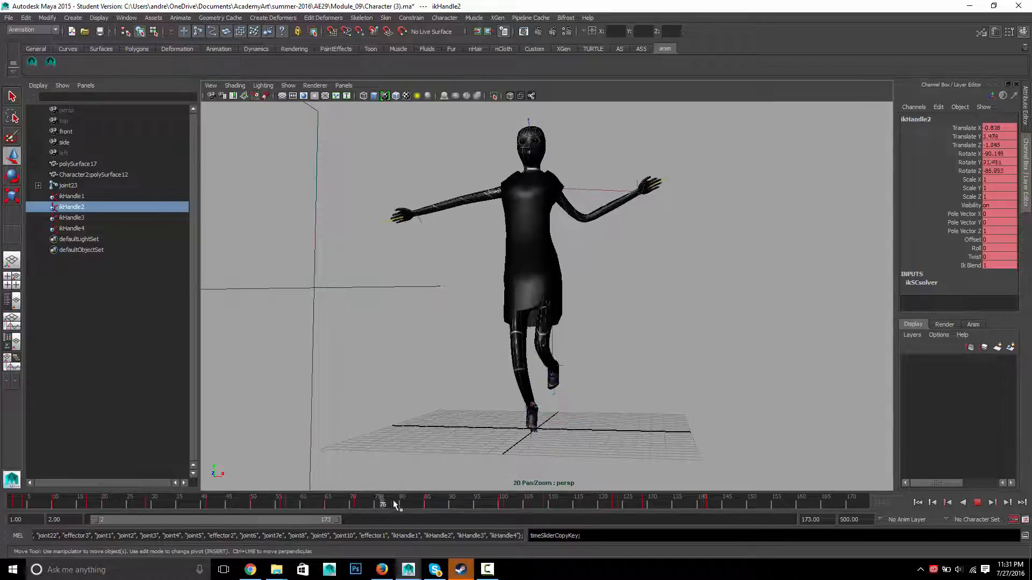
{"action": "right_click", "coordinate": [425, 503]}
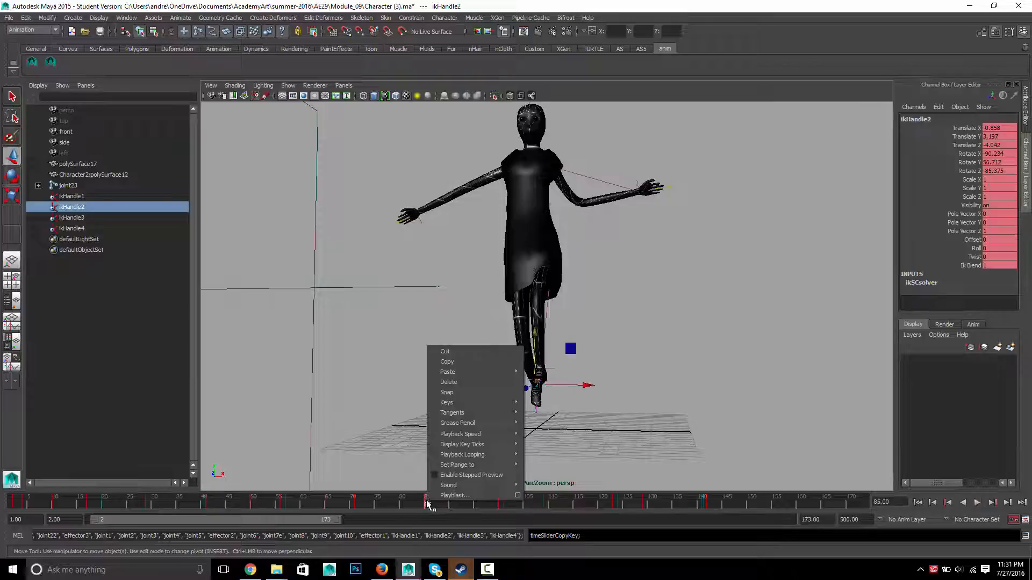
{"action": "mouse_move", "coordinate": [447, 371]}
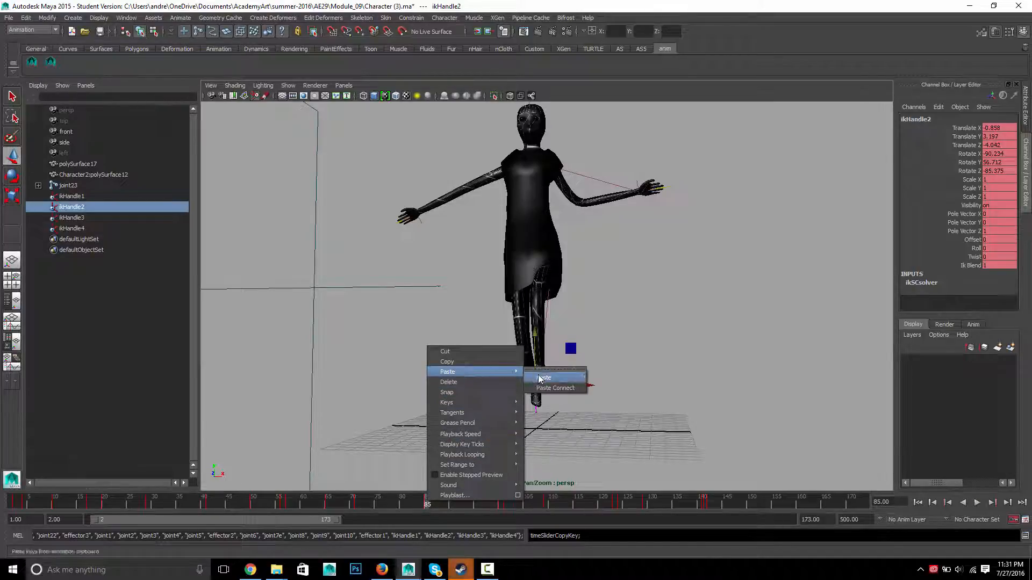
{"action": "left_click", "coordinate": [544, 378]}
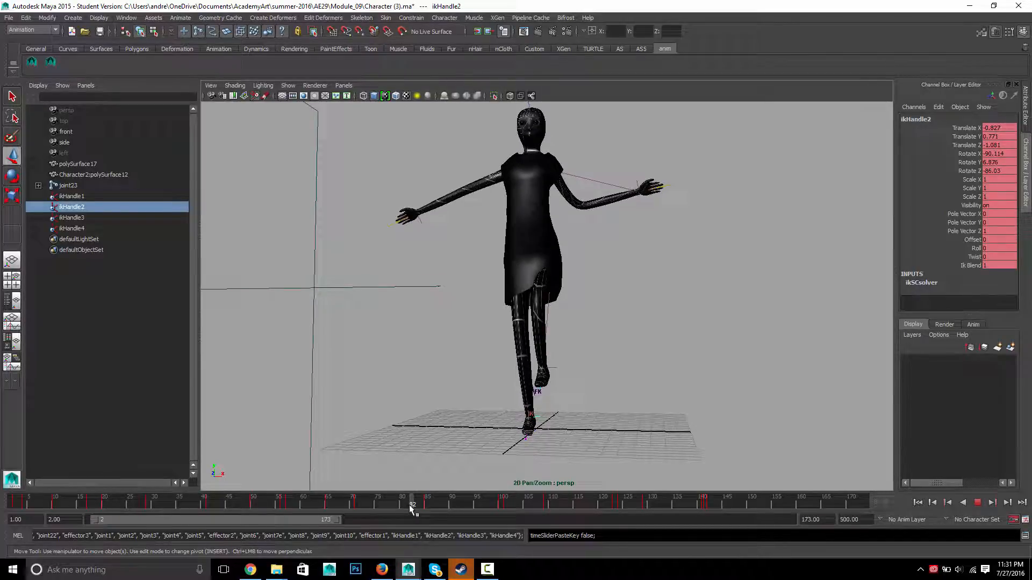
Step: Scrub and play back the hop to check the foot hold, ending at frame 101
{"action": "left_click_drag", "start_coordinate": [412, 504], "coordinate": [427, 504]}
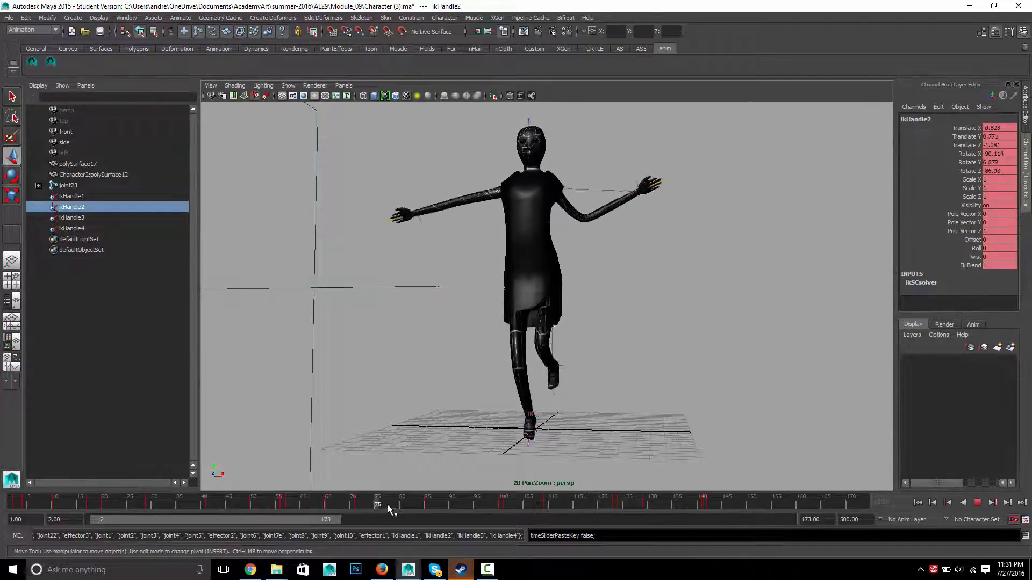
{"action": "left_click", "coordinate": [297, 504]}
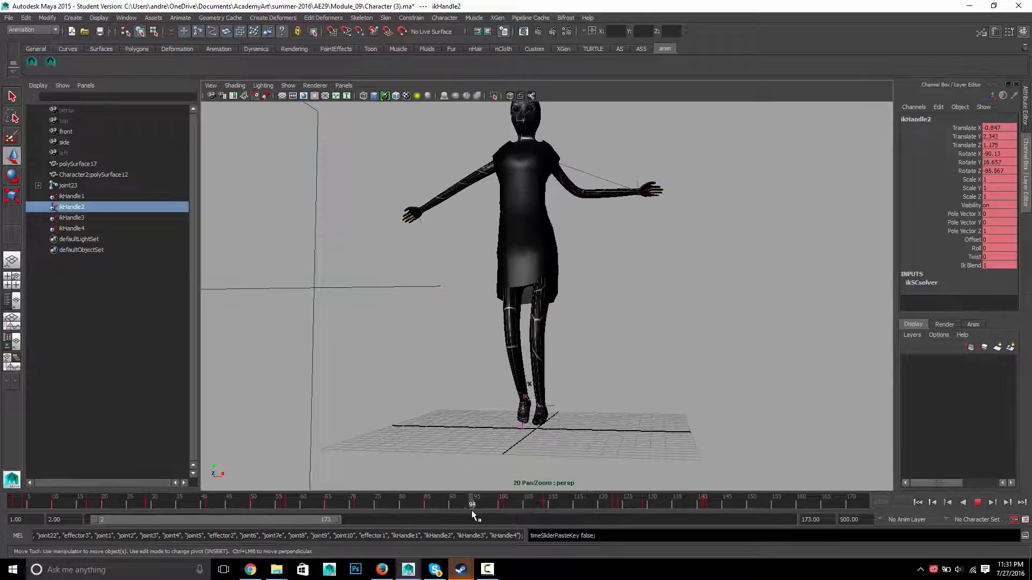
{"action": "left_click_drag", "start_coordinate": [473, 504], "coordinate": [421, 505]}
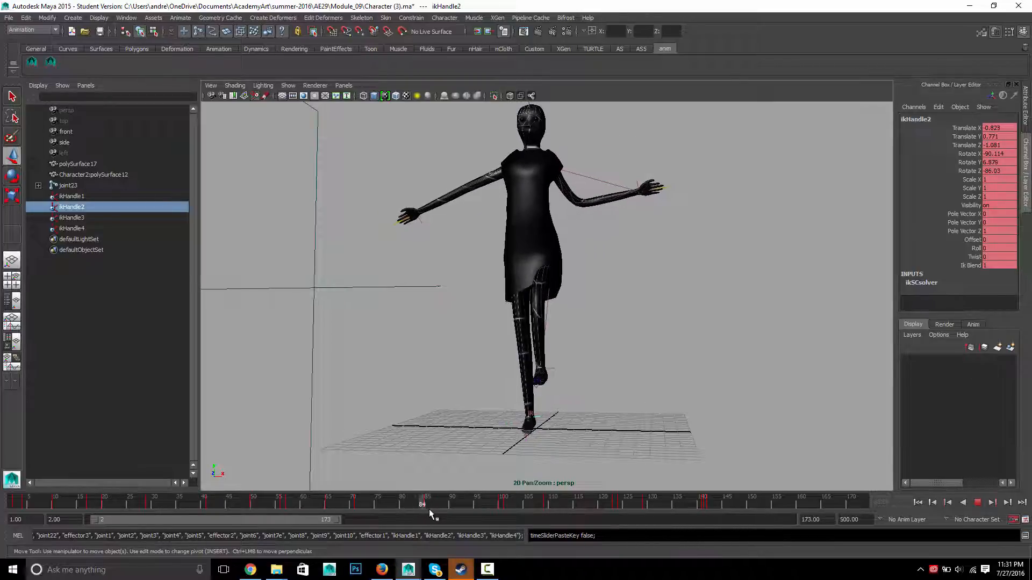
{"action": "left_click_drag", "start_coordinate": [426, 505], "coordinate": [503, 505]}
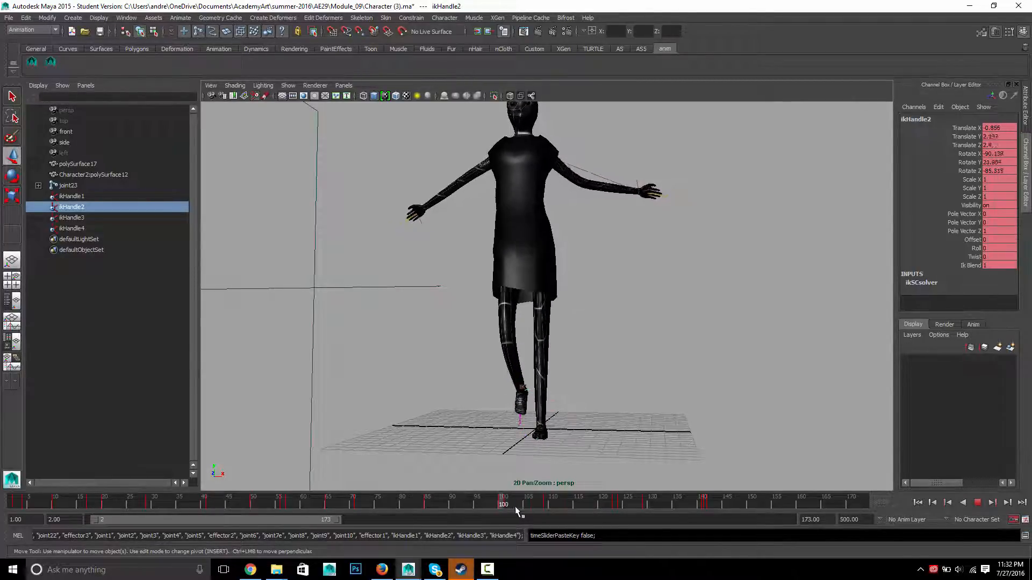
{"action": "left_click_drag", "start_coordinate": [504, 504], "coordinate": [682, 504]}
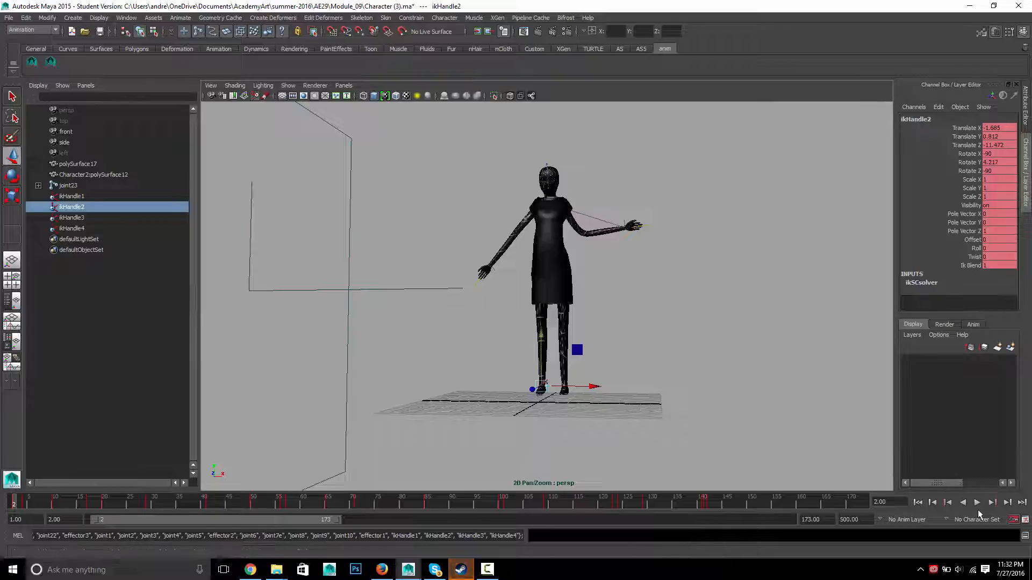
{"action": "left_click", "coordinate": [978, 502]}
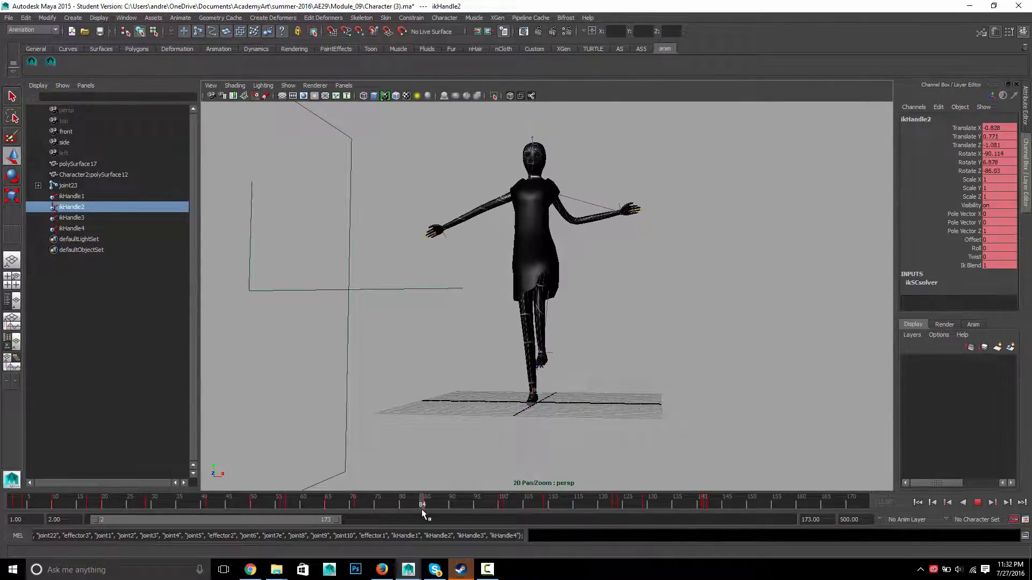
{"action": "left_click_drag", "start_coordinate": [423, 504], "coordinate": [492, 505]}
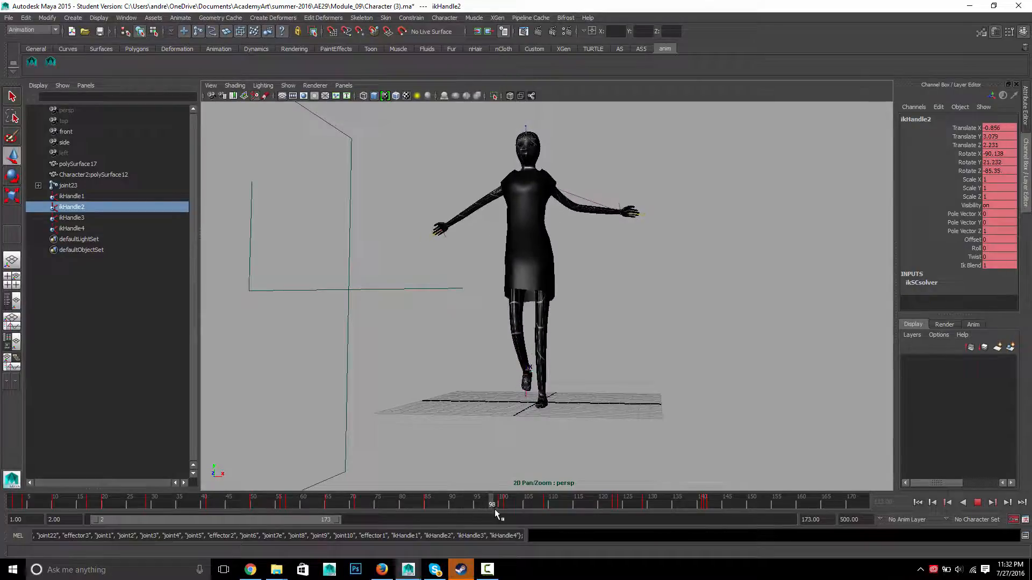
{"action": "left_click_drag", "start_coordinate": [492, 504], "coordinate": [507, 505]}
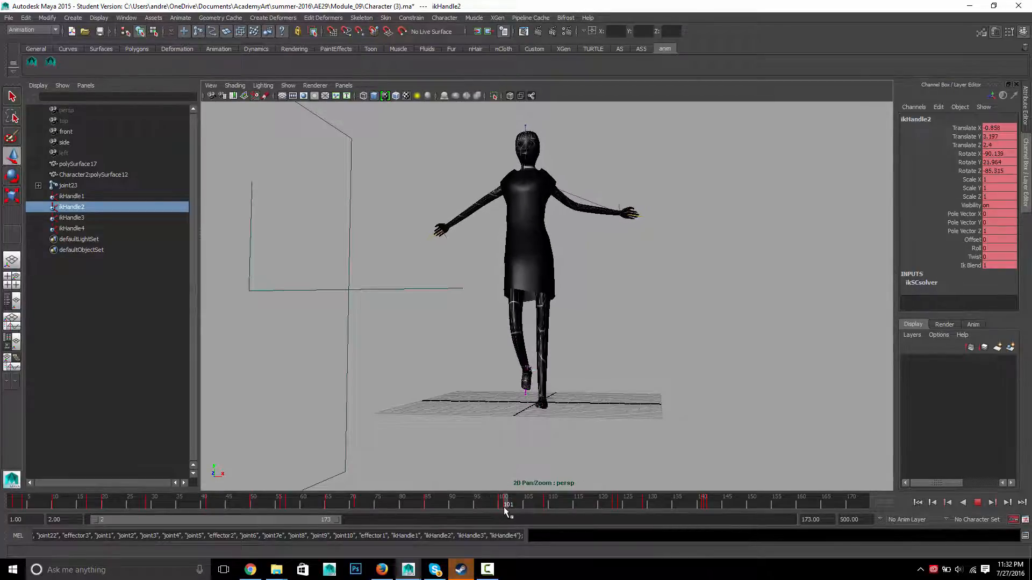
Step: Open key options at frame 101, then scrub ikHandle2's landing through frame 80 to frame 95
{"action": "left_click", "coordinate": [405, 504]}
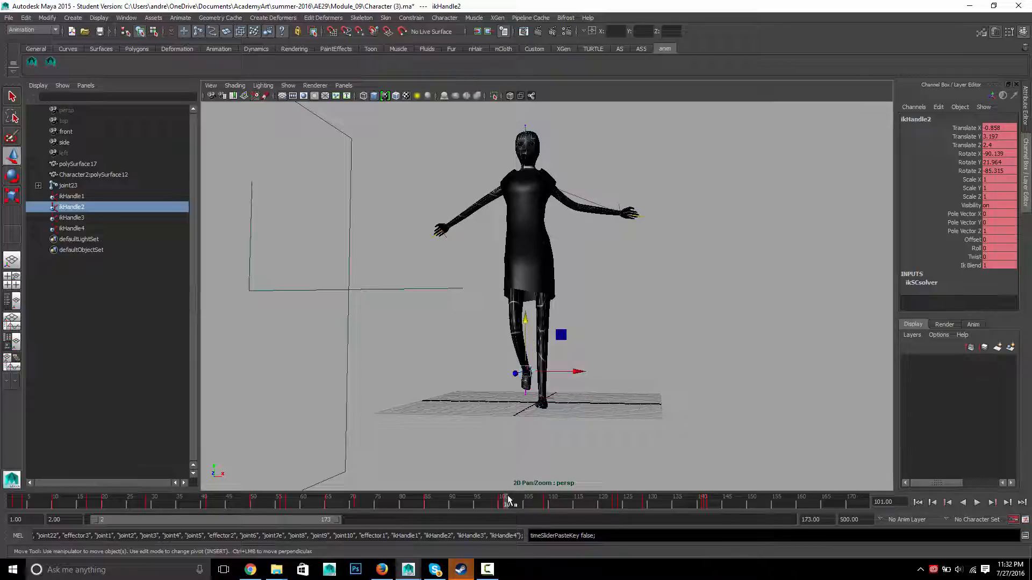
{"action": "right_click", "coordinate": [505, 500]}
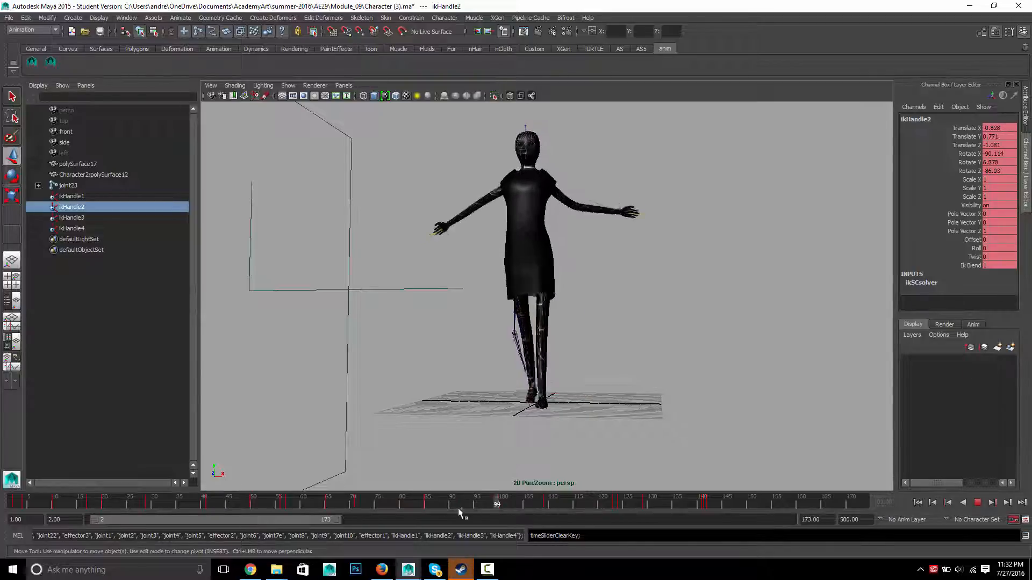
{"action": "left_click_drag", "start_coordinate": [497, 505], "coordinate": [460, 505]}
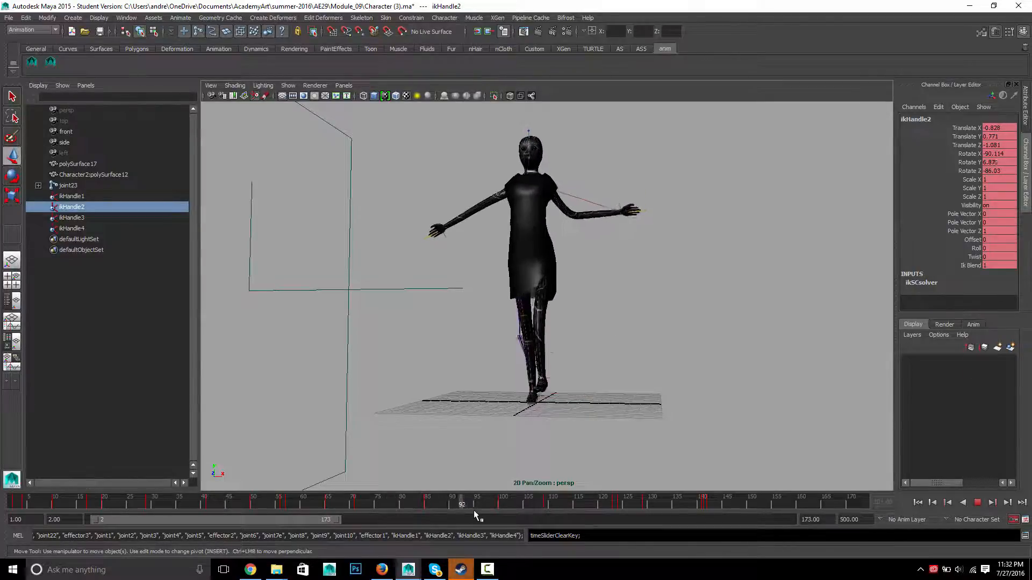
{"action": "left_click_drag", "start_coordinate": [460, 505], "coordinate": [303, 505]}
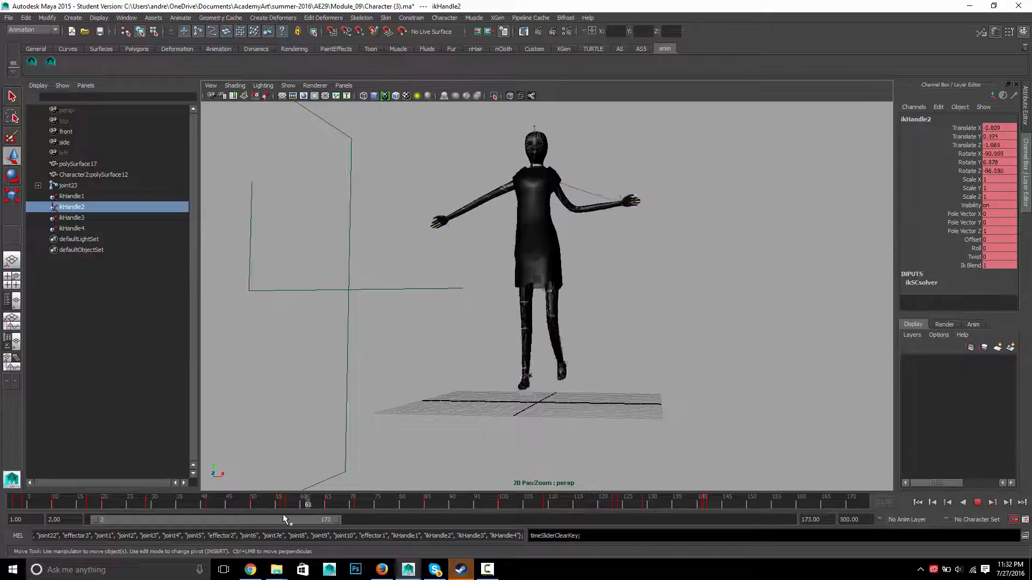
{"action": "left_click", "coordinate": [452, 504]}
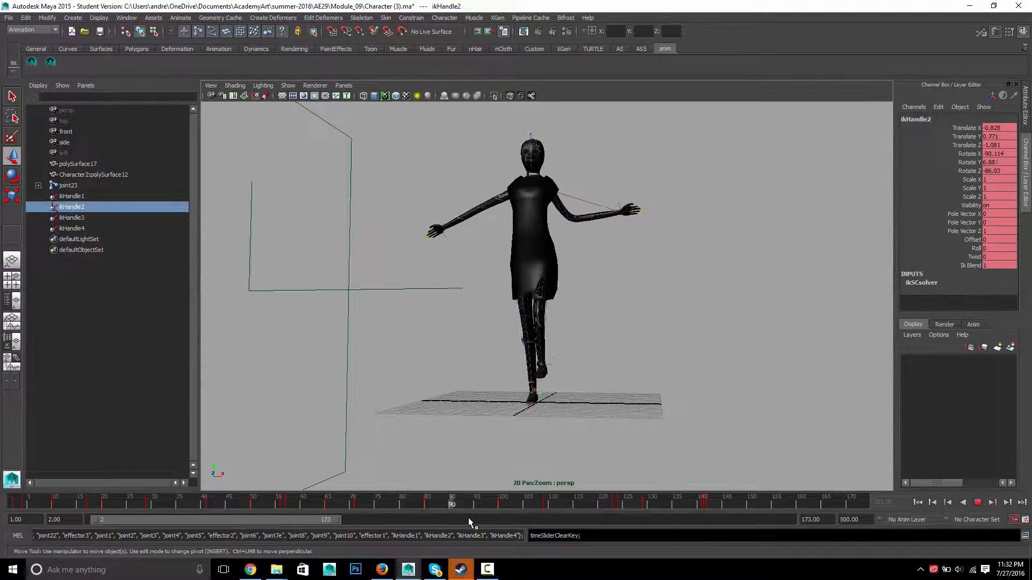
{"action": "left_click", "coordinate": [476, 504]}
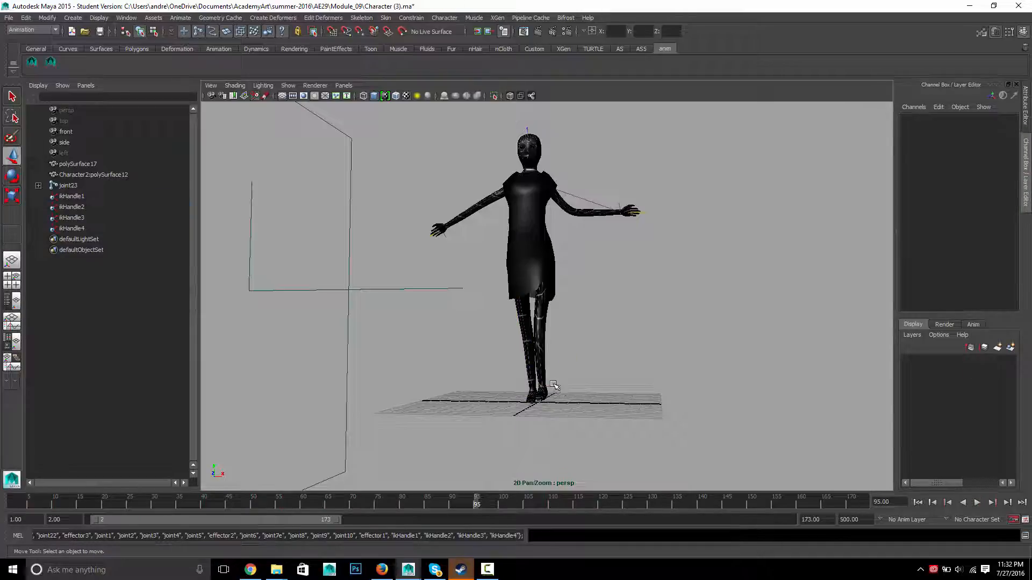
Step: Select ikHandle1 and scrub its left-foot landings from frame 73 to the bow near 146
{"action": "left_click", "coordinate": [535, 395]}
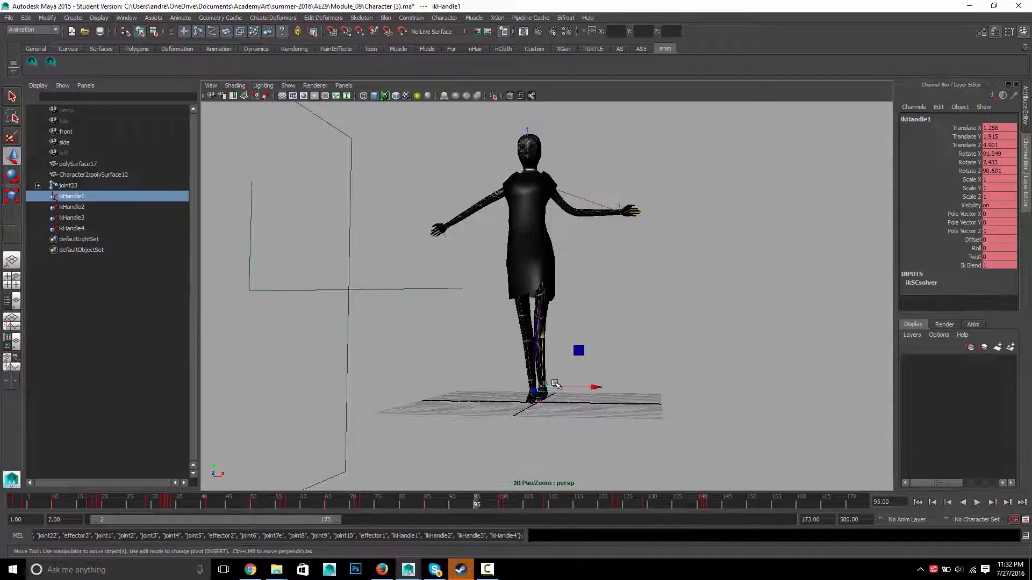
{"action": "left_click", "coordinate": [368, 504]}
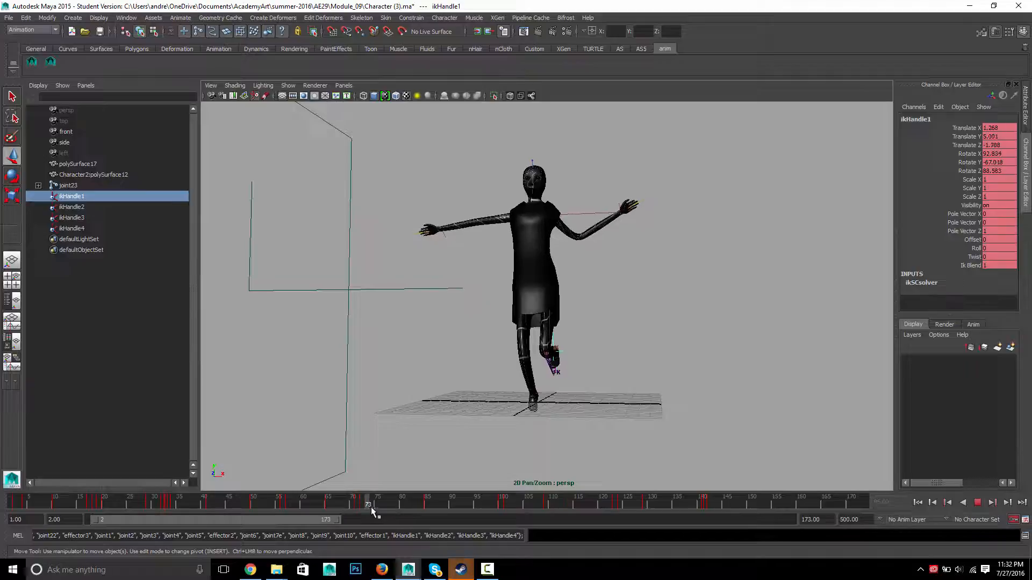
{"action": "left_click_drag", "start_coordinate": [372, 505], "coordinate": [481, 505]}
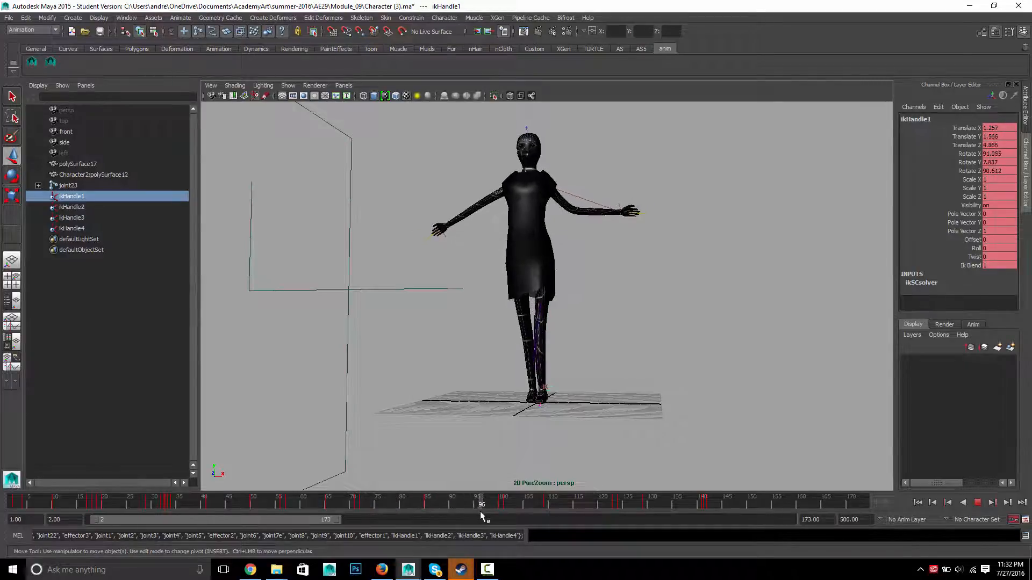
{"action": "left_click_drag", "start_coordinate": [481, 504], "coordinate": [427, 504]}
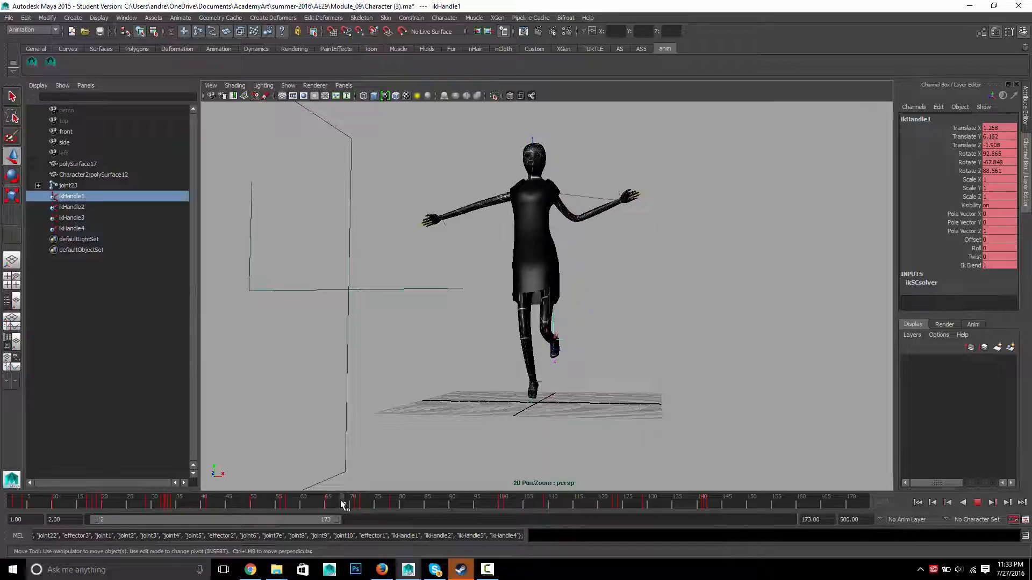
{"action": "left_click_drag", "start_coordinate": [340, 505], "coordinate": [405, 506]}
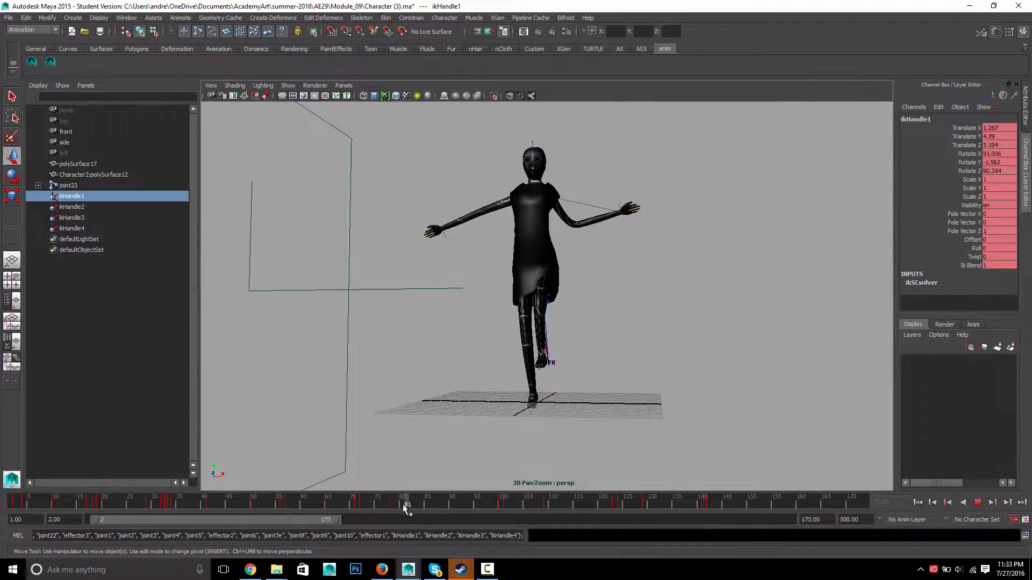
{"action": "left_click_drag", "start_coordinate": [404, 505], "coordinate": [481, 504]}
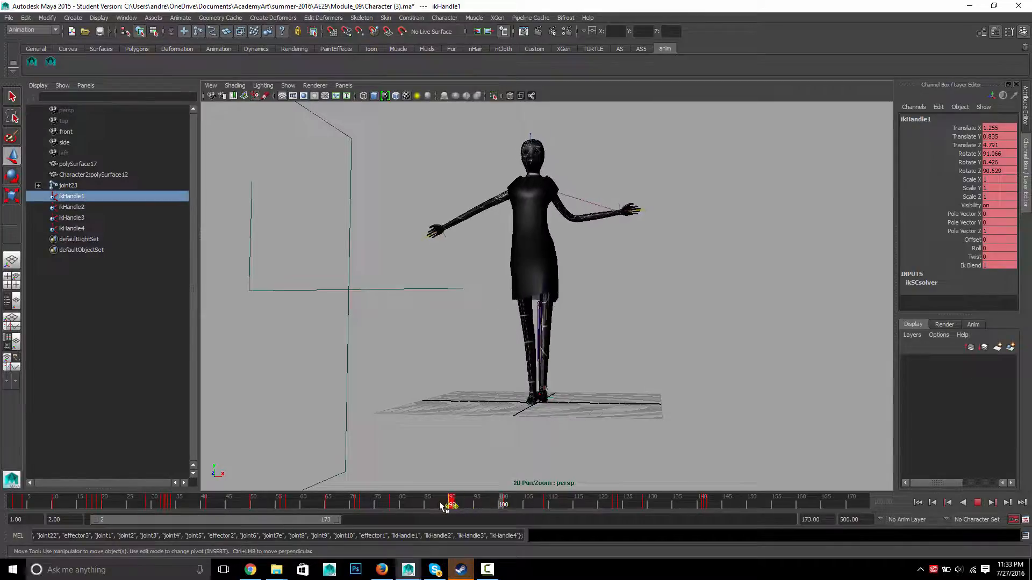
{"action": "left_click_drag", "start_coordinate": [452, 505], "coordinate": [352, 504]}
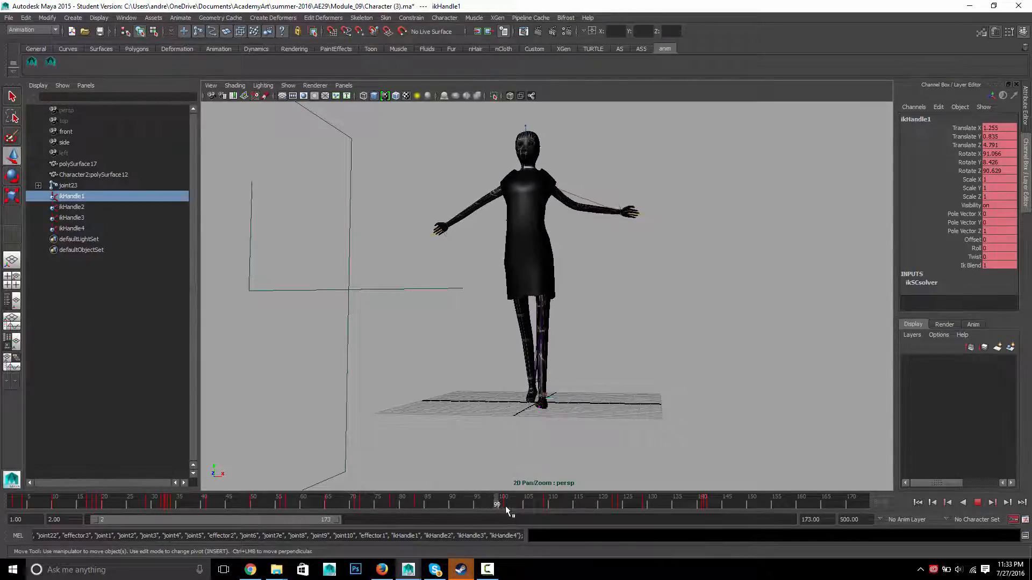
{"action": "left_click_drag", "start_coordinate": [495, 505], "coordinate": [733, 505]}
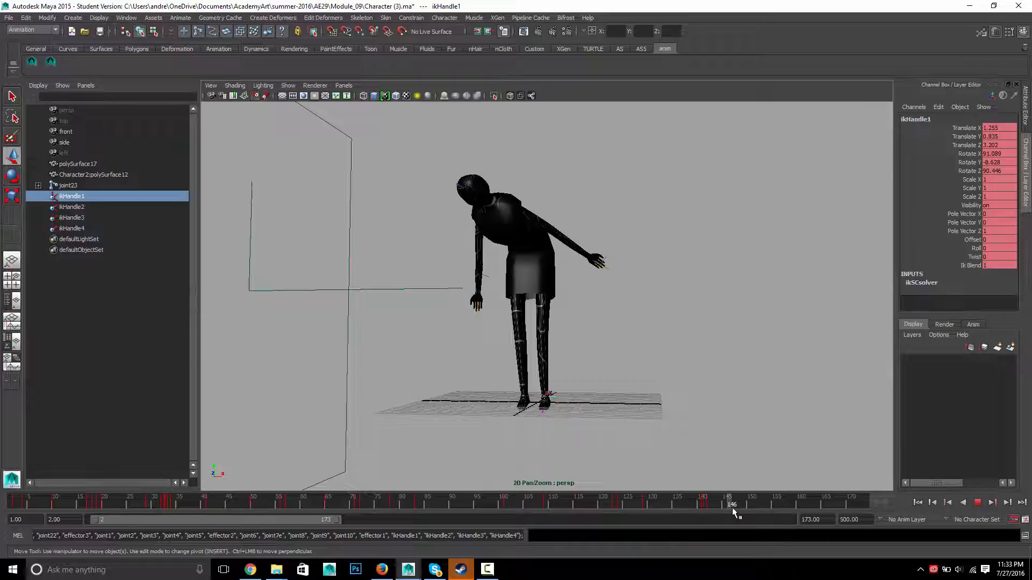
Step: Shift joint24's bow keys later on the Time Slider and play back the slower bow
{"action": "left_click_drag", "start_coordinate": [733, 504], "coordinate": [637, 504]}
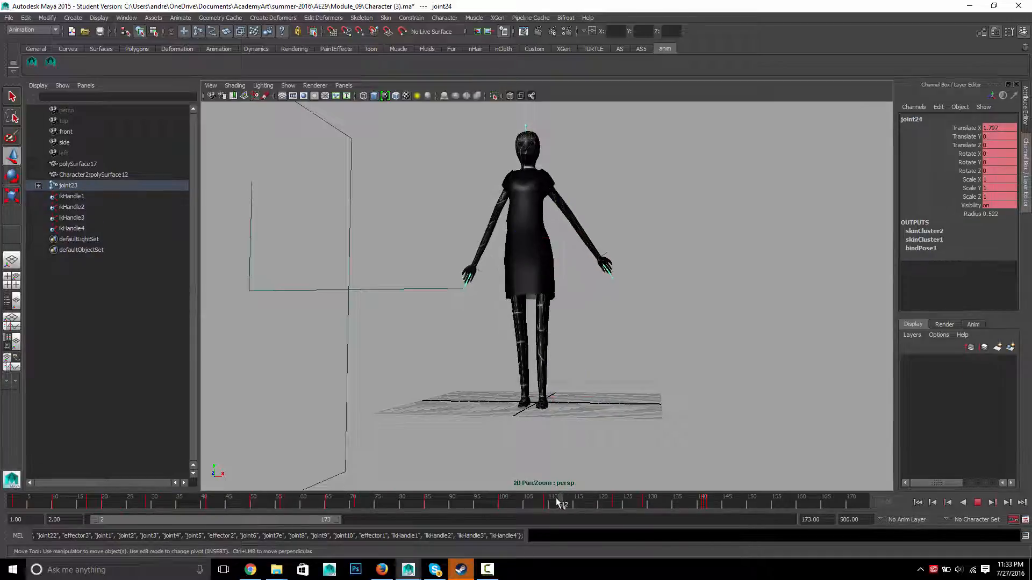
{"action": "left_click_drag", "start_coordinate": [560, 504], "coordinate": [642, 504]}
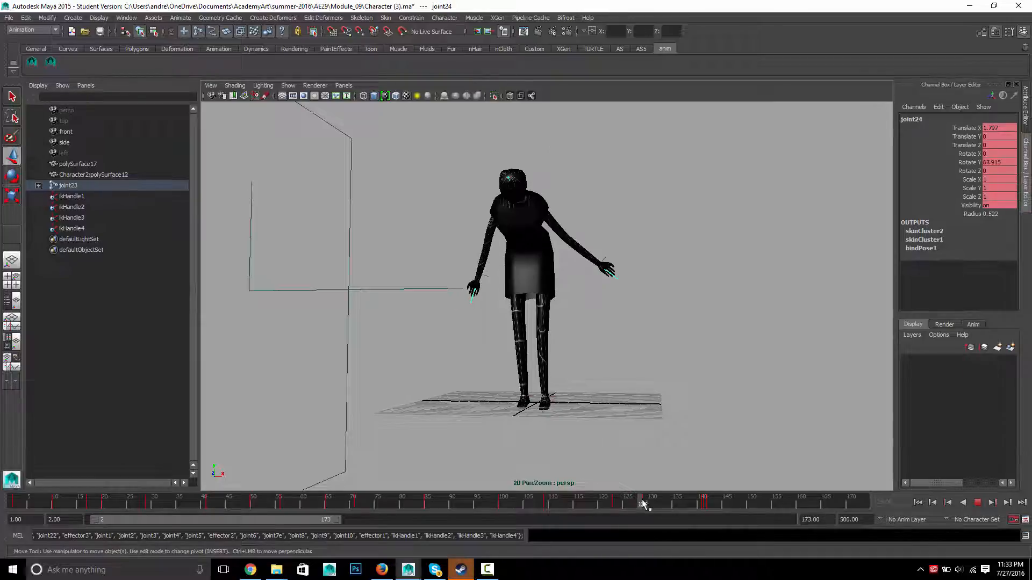
{"action": "left_click_drag", "start_coordinate": [642, 503], "coordinate": [648, 504]}
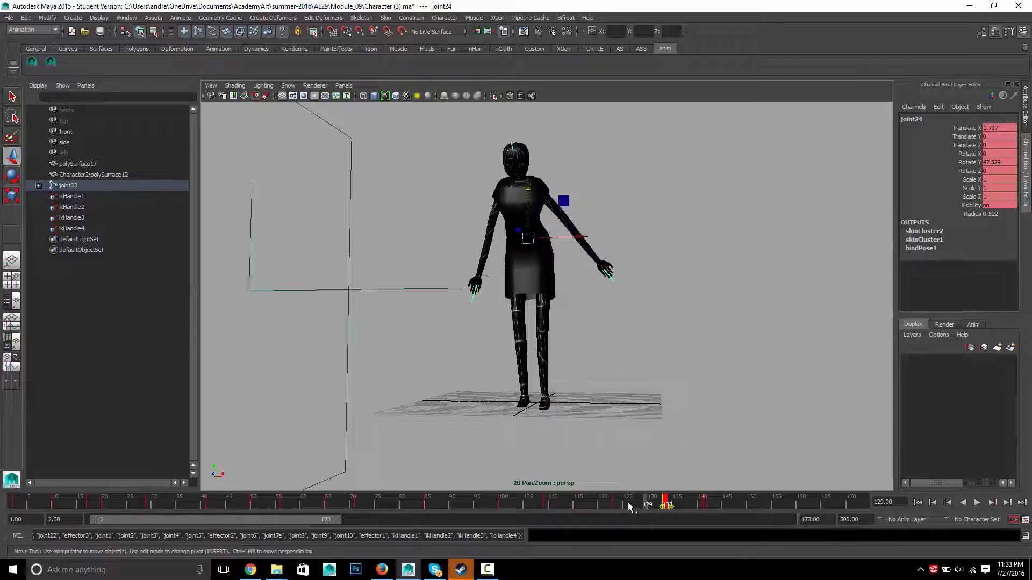
{"action": "left_click_drag", "start_coordinate": [648, 504], "coordinate": [701, 503]}
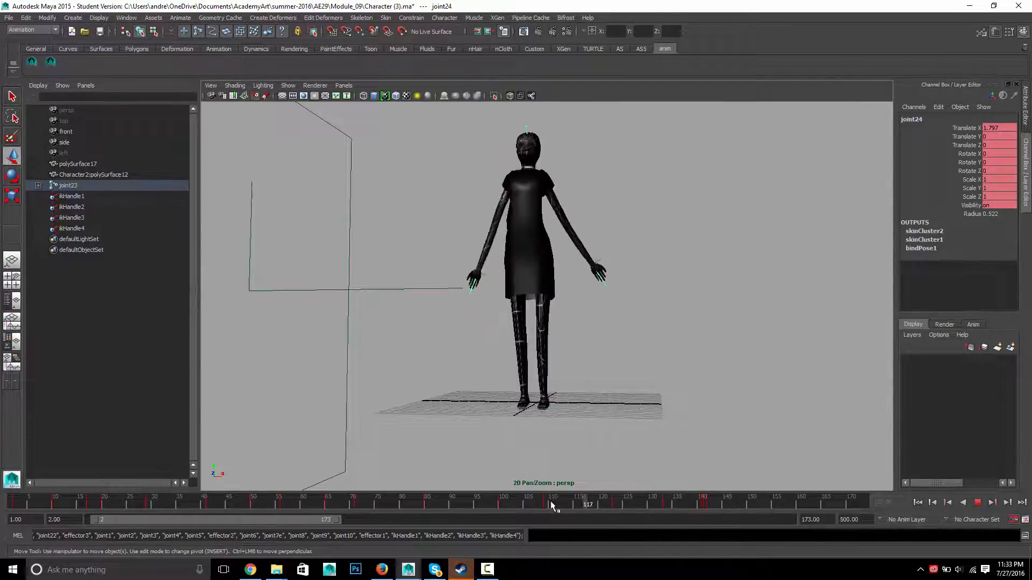
{"action": "left_click", "coordinate": [977, 502]}
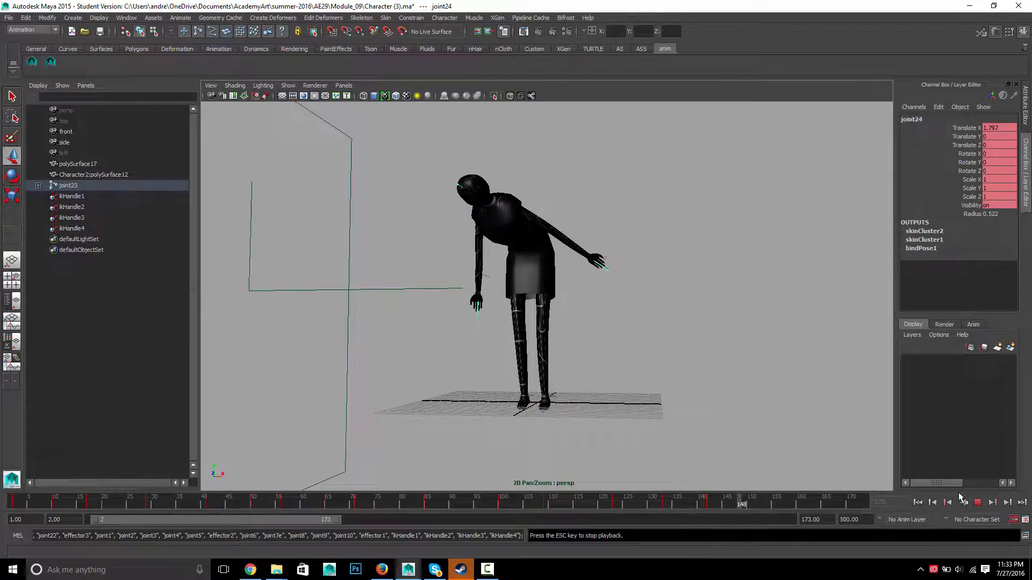
Step: Stop playback and step back to frame 17, then frame 14 of the opening hop
{"action": "left_click", "coordinate": [977, 503]}
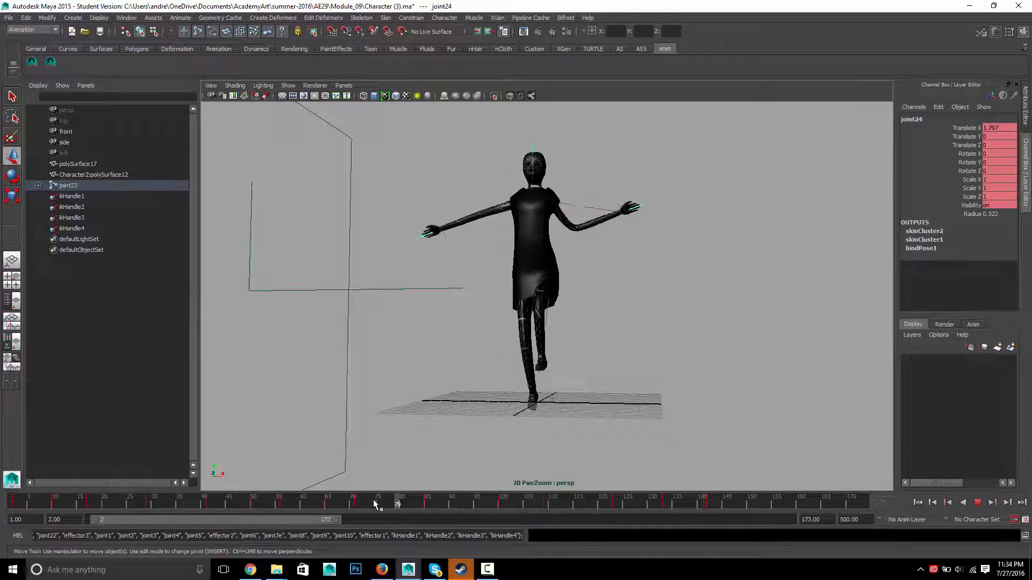
{"action": "left_click", "coordinate": [21, 501]}
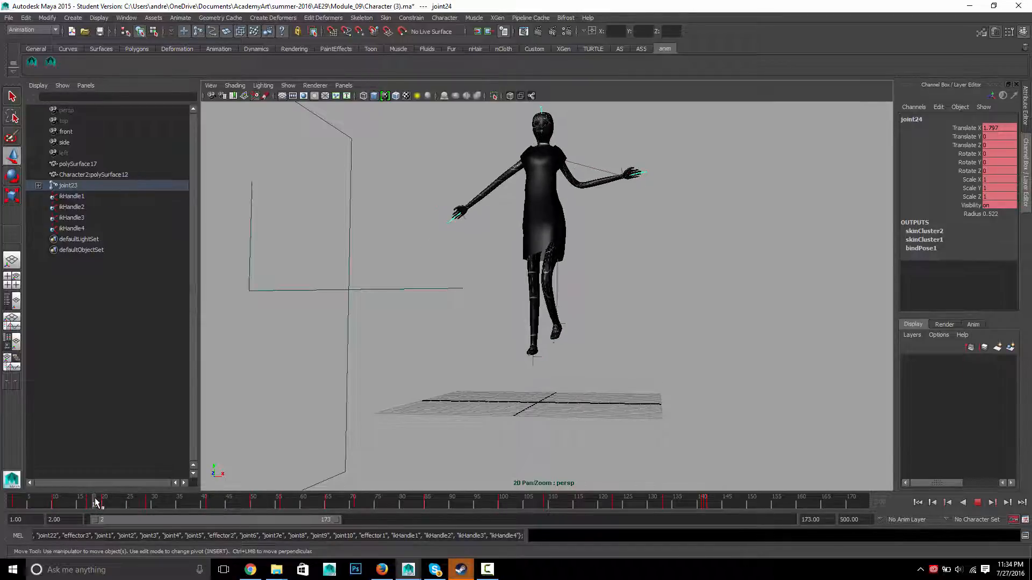
{"action": "left_click", "coordinate": [96, 501]}
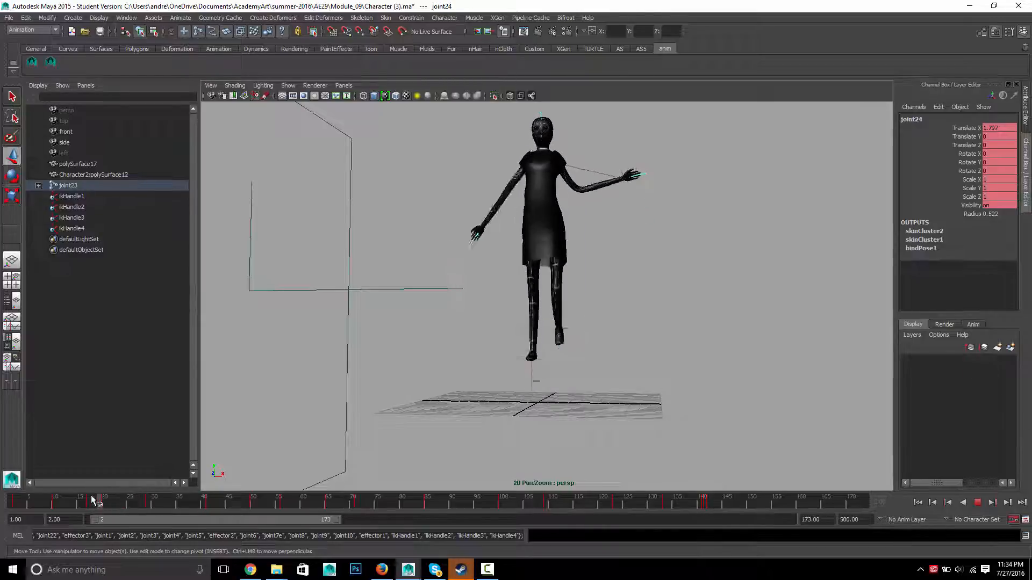
{"action": "left_click", "coordinate": [76, 502]}
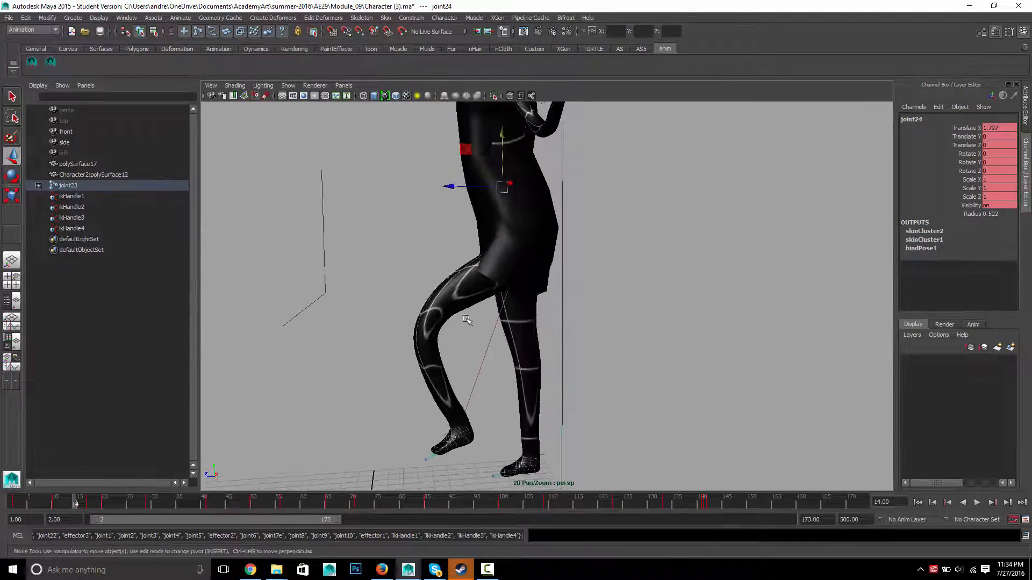
Step: Switch the viewport to wireframe display with the 4 key
{"action": "key", "text": "4"}
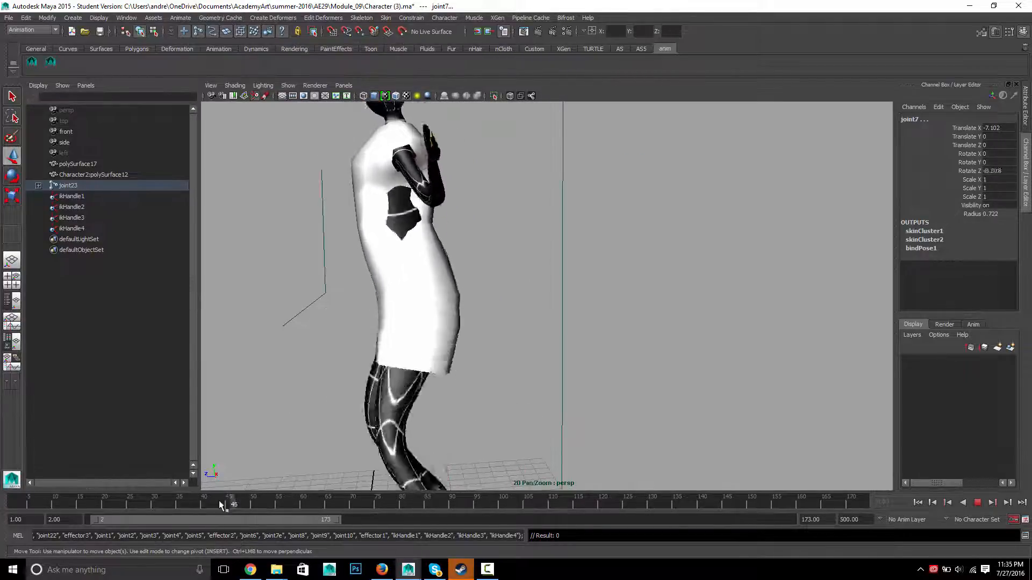
Step: Check the arm at frames 26, 31 and 112, then play the animation from the start
{"action": "left_click_drag", "start_coordinate": [232, 505], "coordinate": [135, 505]}
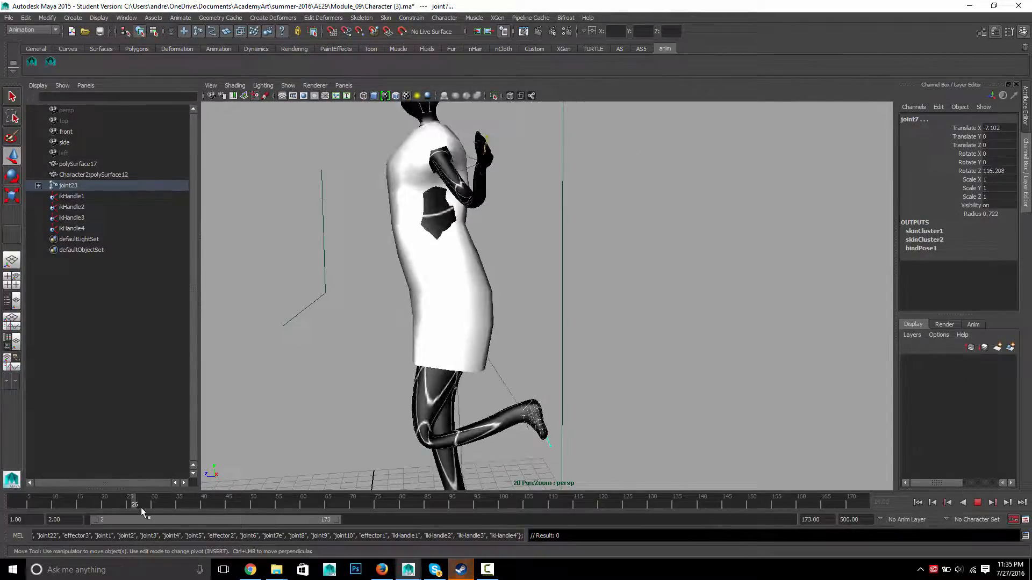
{"action": "left_click_drag", "start_coordinate": [135, 504], "coordinate": [257, 504]}
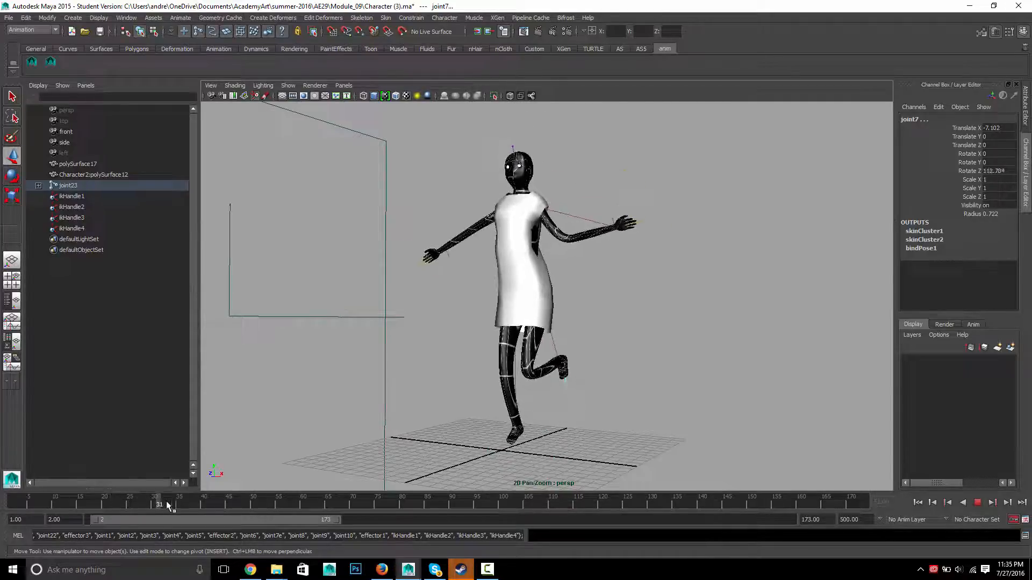
{"action": "left_click_drag", "start_coordinate": [159, 504], "coordinate": [560, 505]}
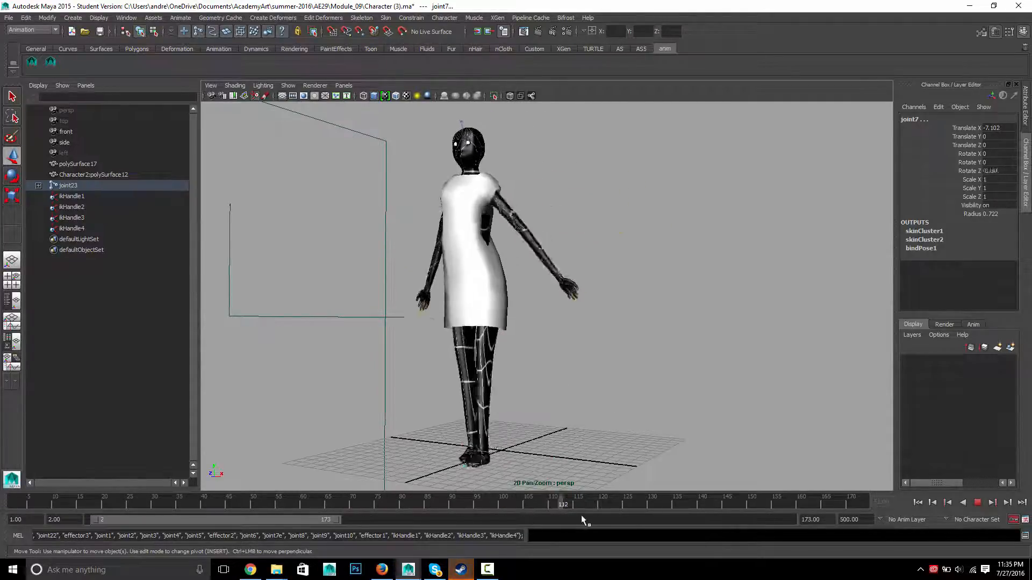
{"action": "left_click_drag", "start_coordinate": [562, 503], "coordinate": [94, 504]}
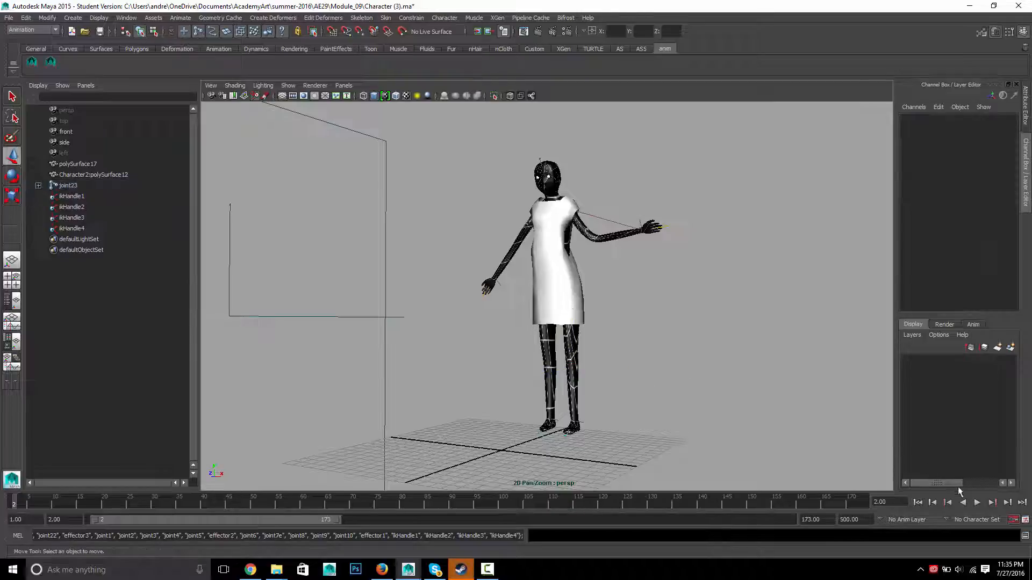
{"action": "left_click", "coordinate": [977, 503]}
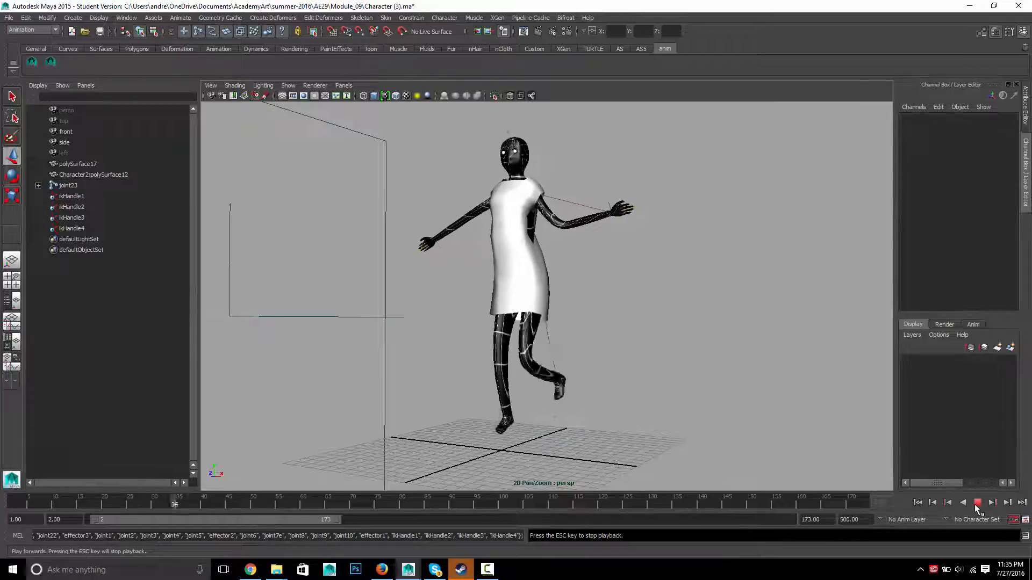